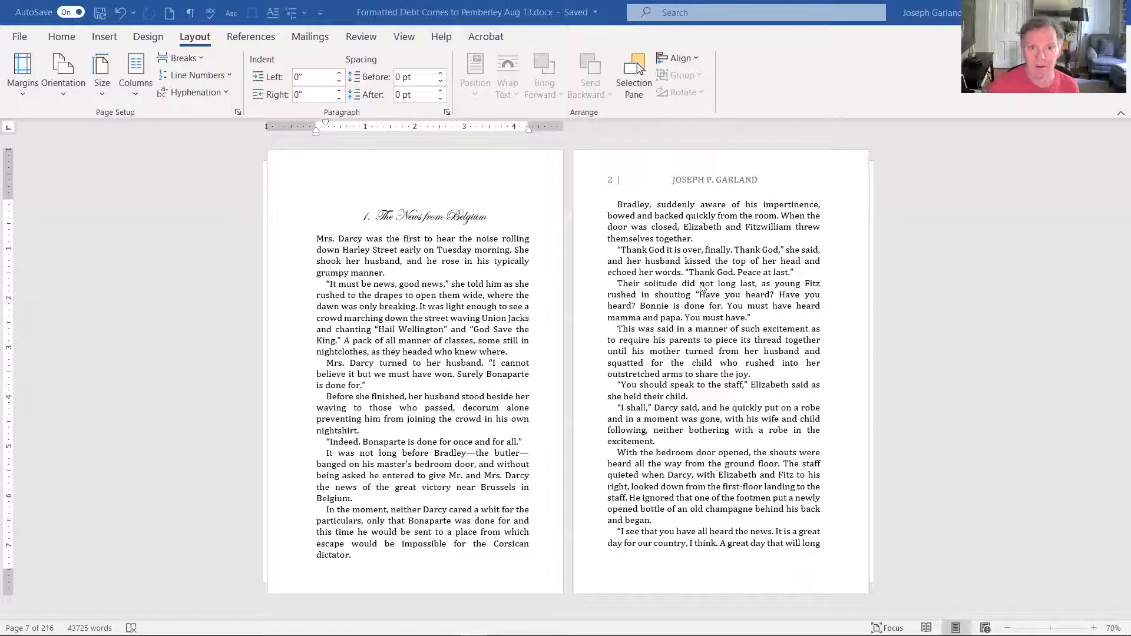
- Scroll down to chapter 1's opening page, click into its text, and show the Layout ribbon
{"action": "scroll", "scroll_direction": "down", "scroll_amount": 3}
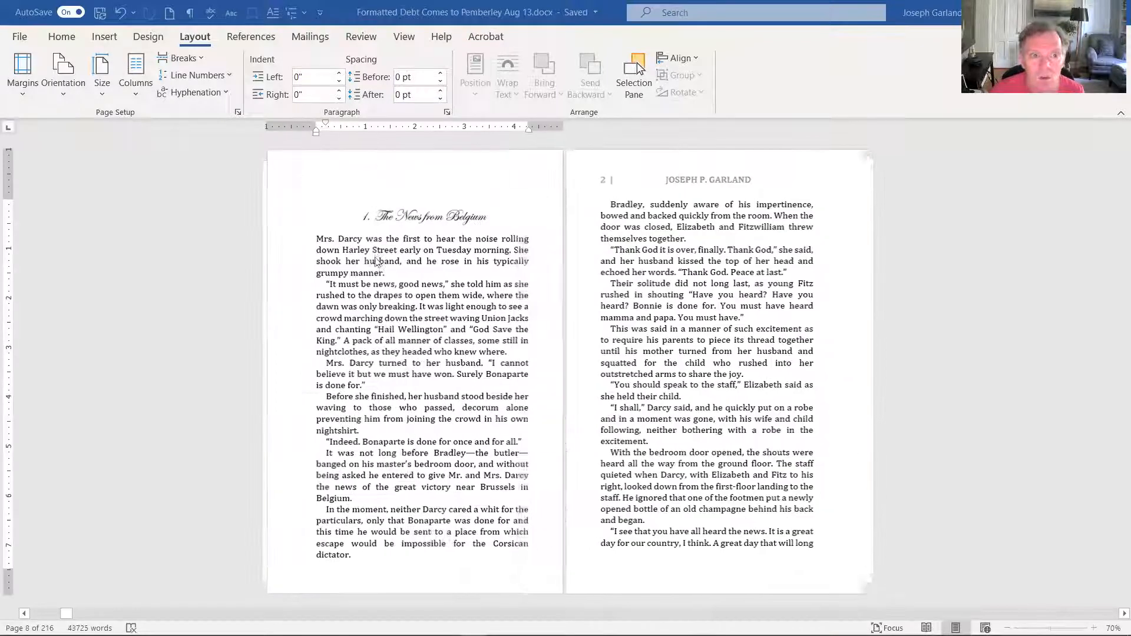
{"action": "scroll", "scroll_direction": "down", "scroll_amount": 3}
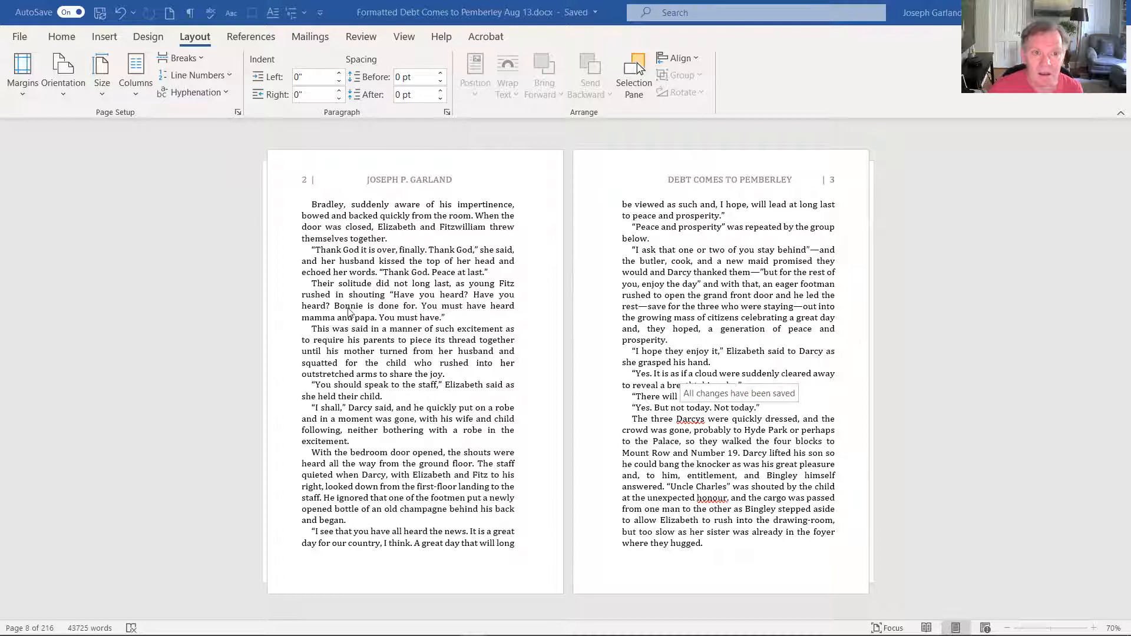
{"action": "mouse_move", "coordinate": [691, 387]}
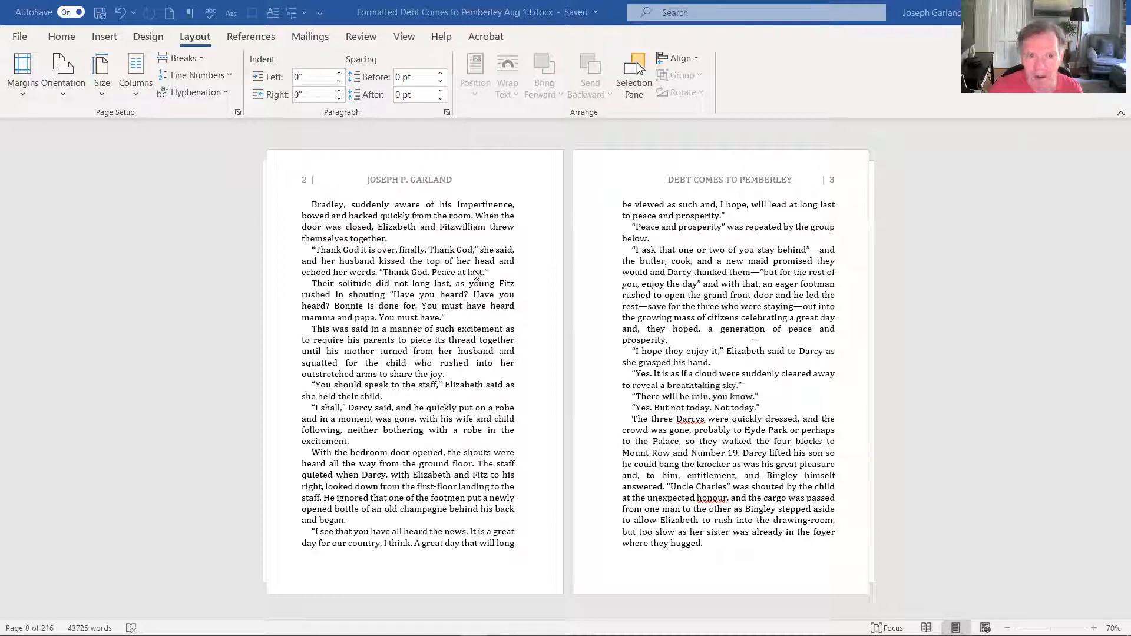
{"action": "mouse_move", "coordinate": [512, 384]}
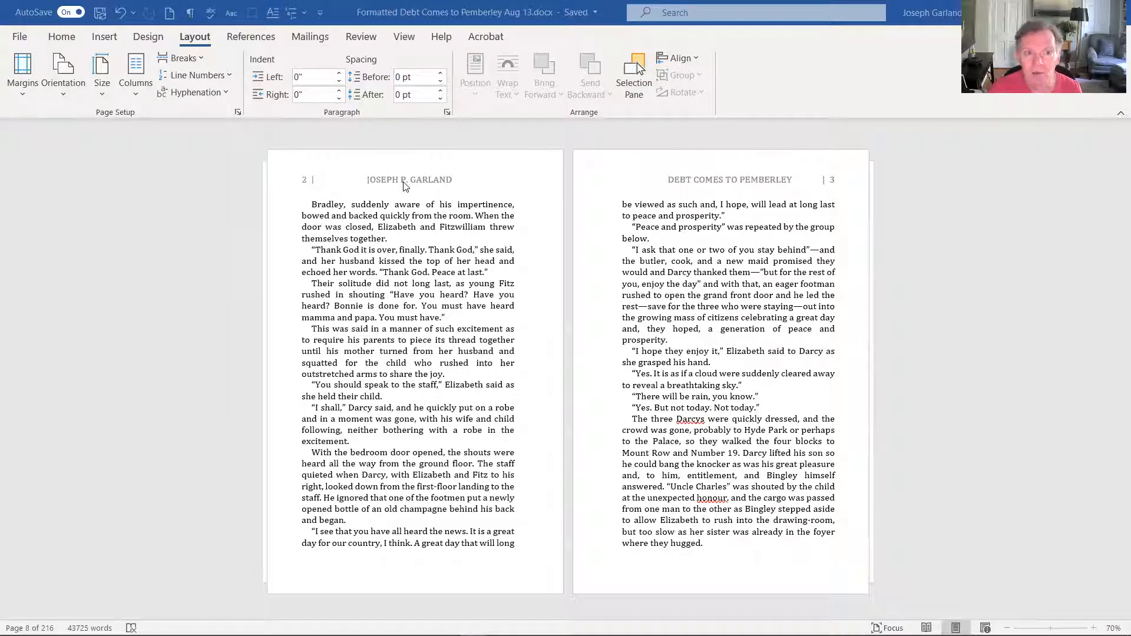
{"action": "double_click", "coordinate": [409, 179]}
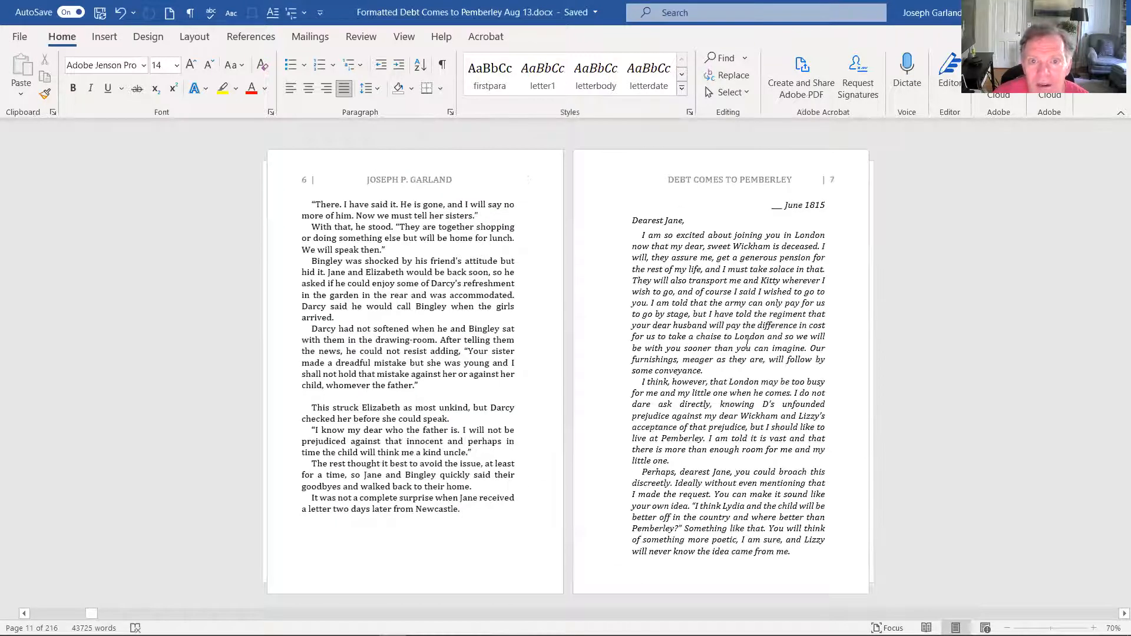
{"action": "scroll", "scroll_direction": "down", "scroll_amount": 3}
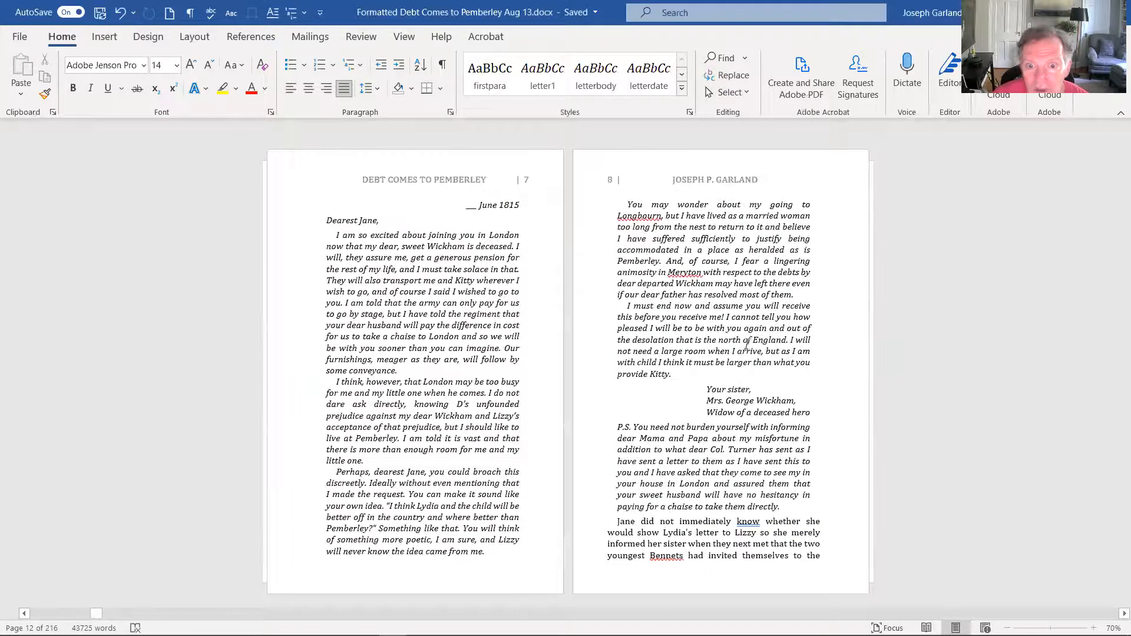
{"action": "scroll", "scroll_direction": "down", "scroll_amount": 3}
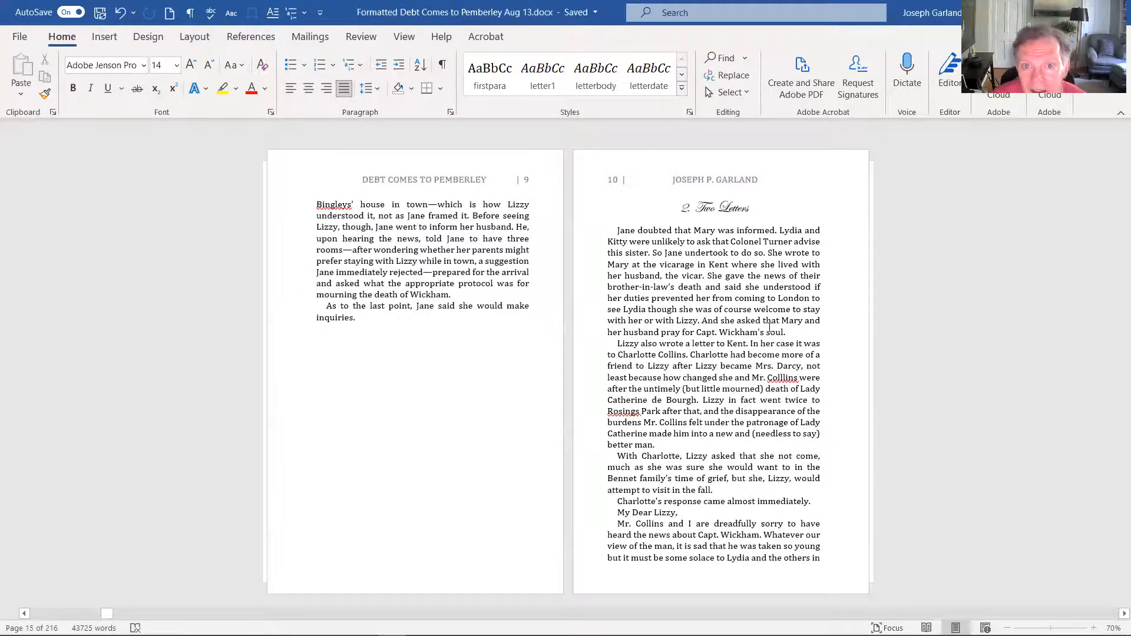
{"action": "scroll", "scroll_direction": "down", "scroll_amount": 3}
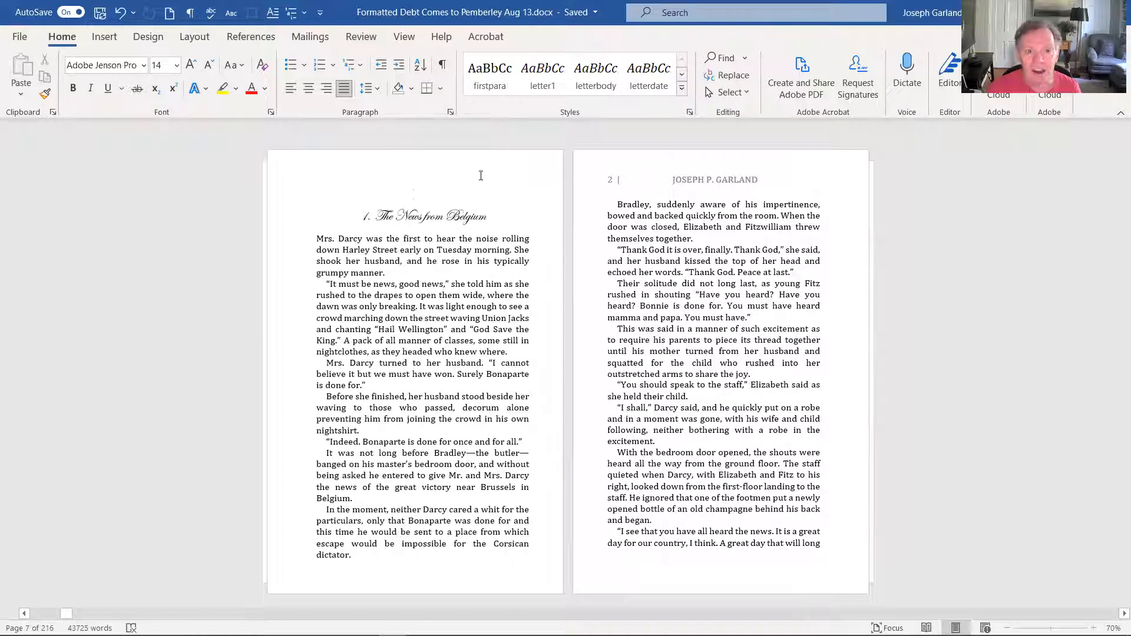
{"action": "mouse_move", "coordinate": [467, 179]}
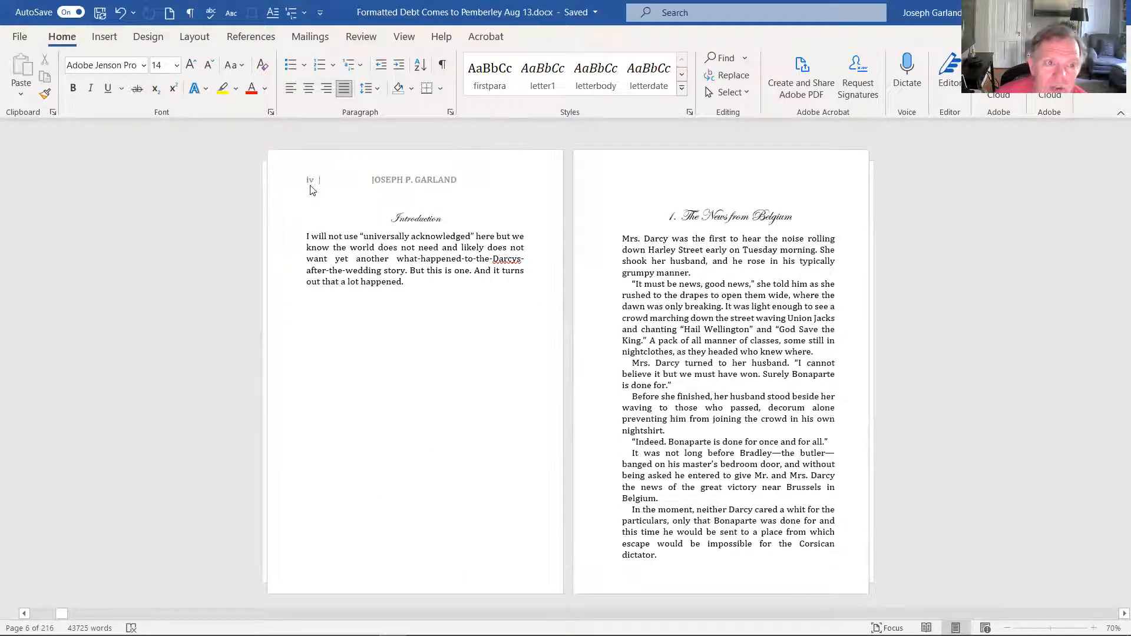
{"action": "scroll", "scroll_direction": "down", "scroll_amount": 3}
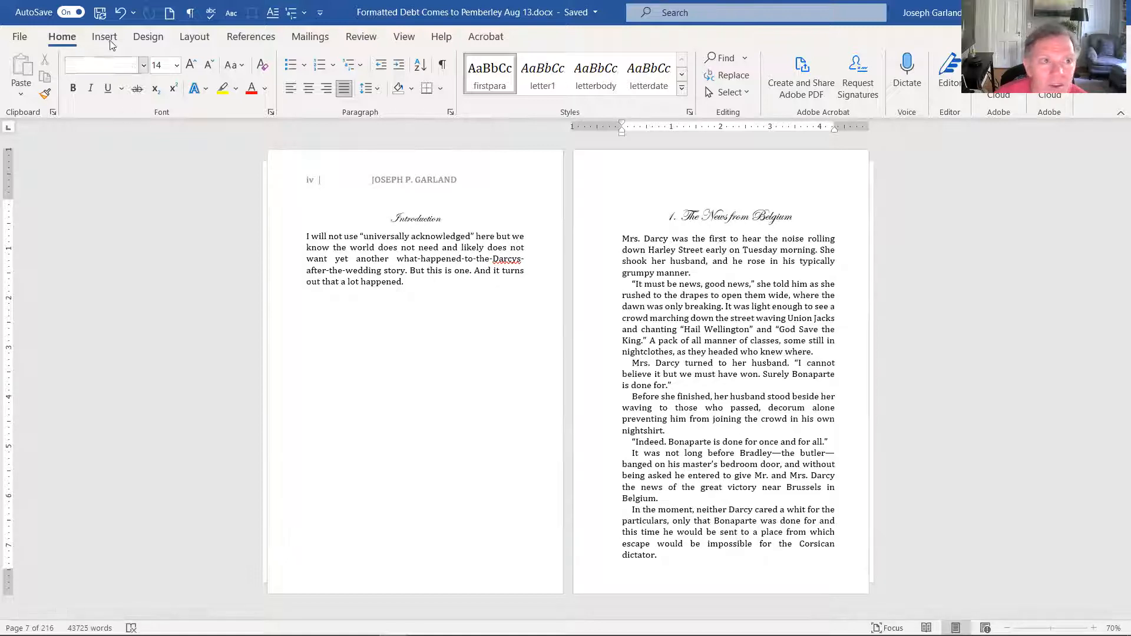
{"action": "left_click", "coordinate": [194, 37]}
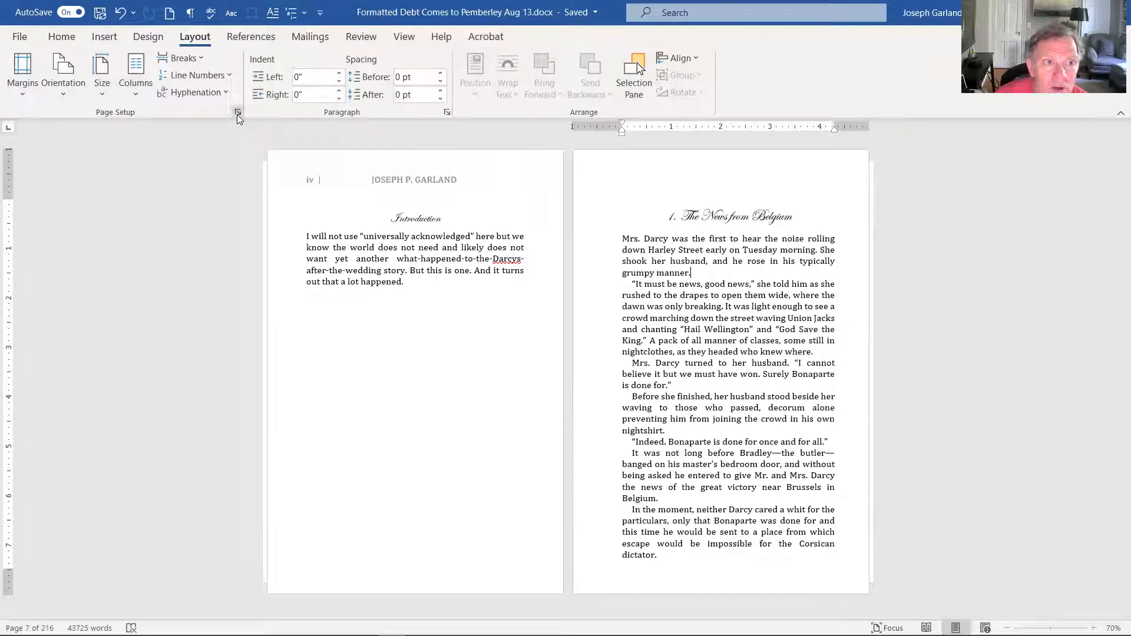
- In Page Setup, keep Different odd and even and Different first page enabled for chapter 1
{"action": "left_click", "coordinate": [238, 112]}
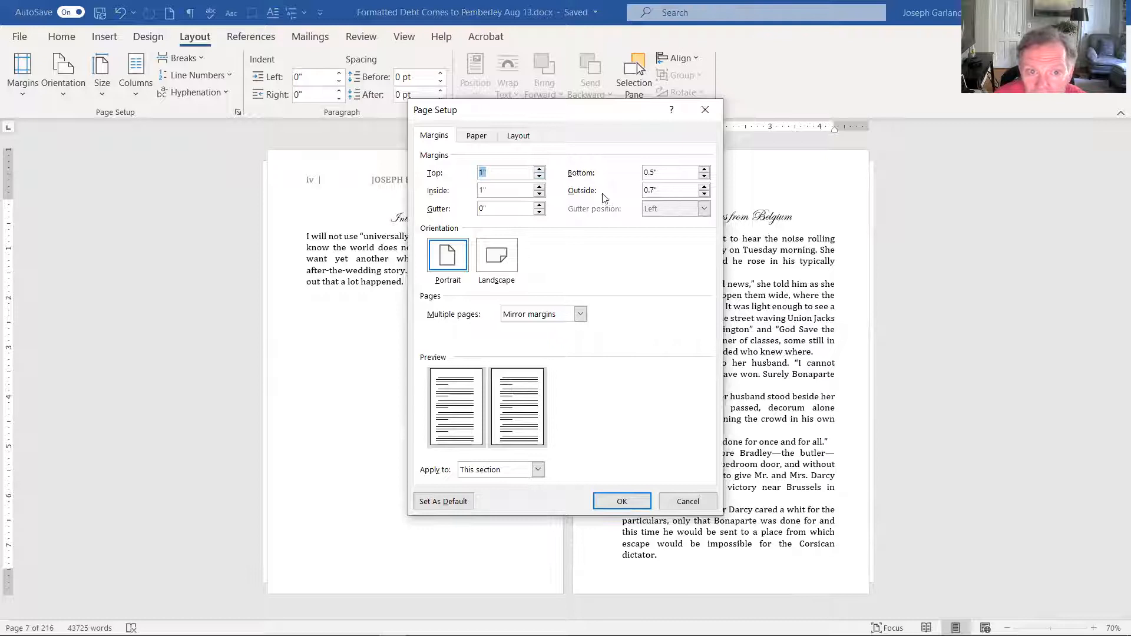
{"action": "mouse_move", "coordinate": [578, 385]}
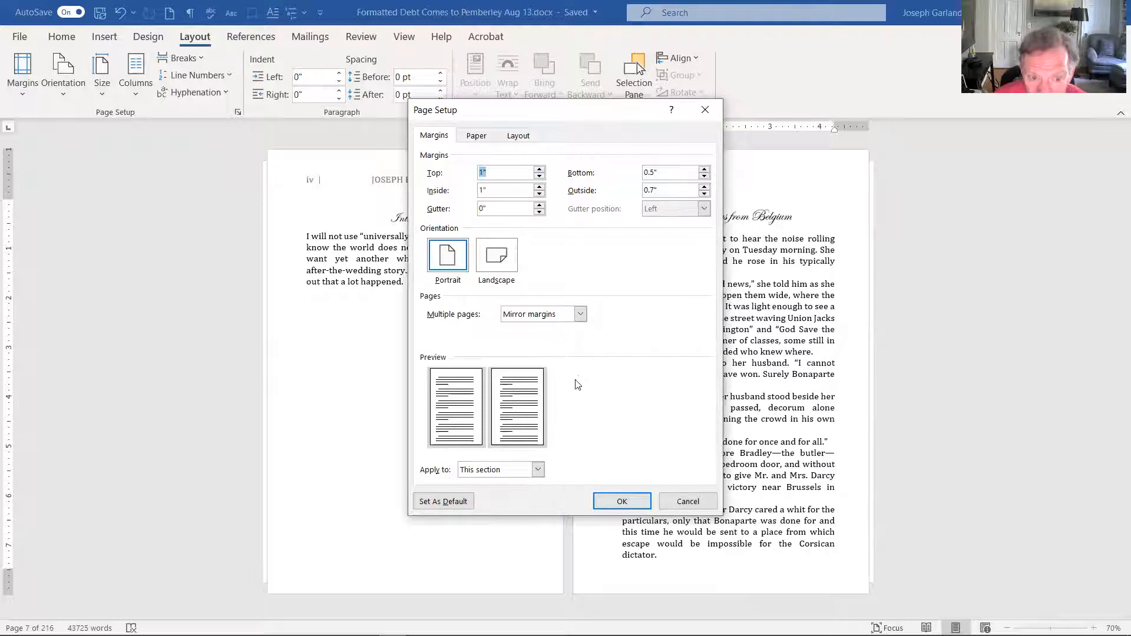
{"action": "left_click", "coordinate": [518, 135]}
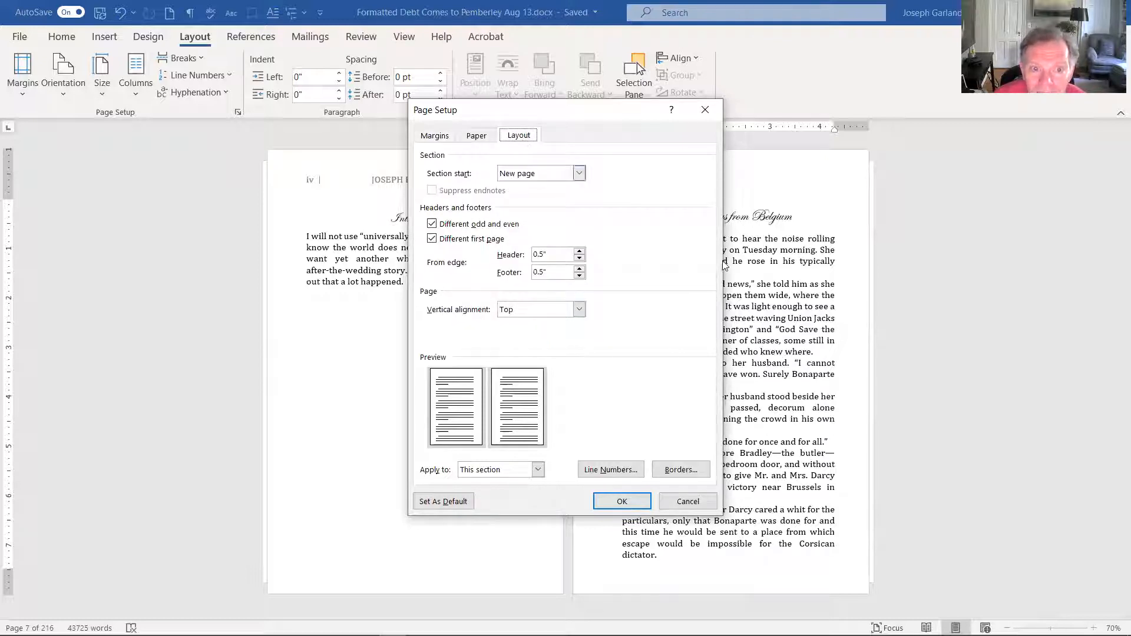
{"action": "left_click", "coordinate": [432, 238]}
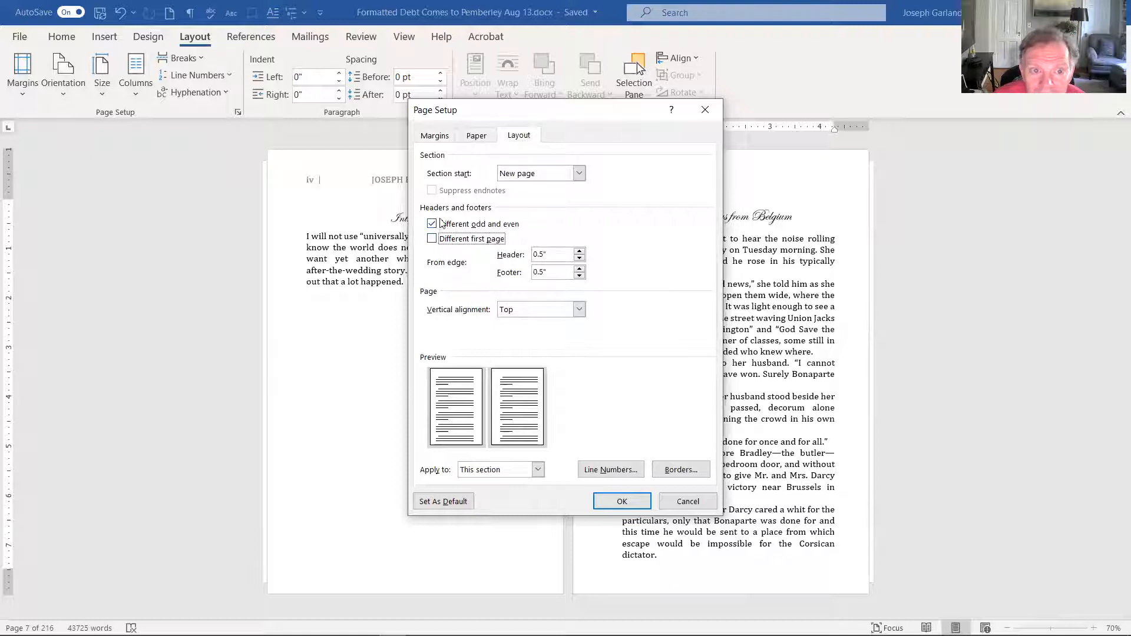
{"action": "left_click", "coordinate": [432, 224]}
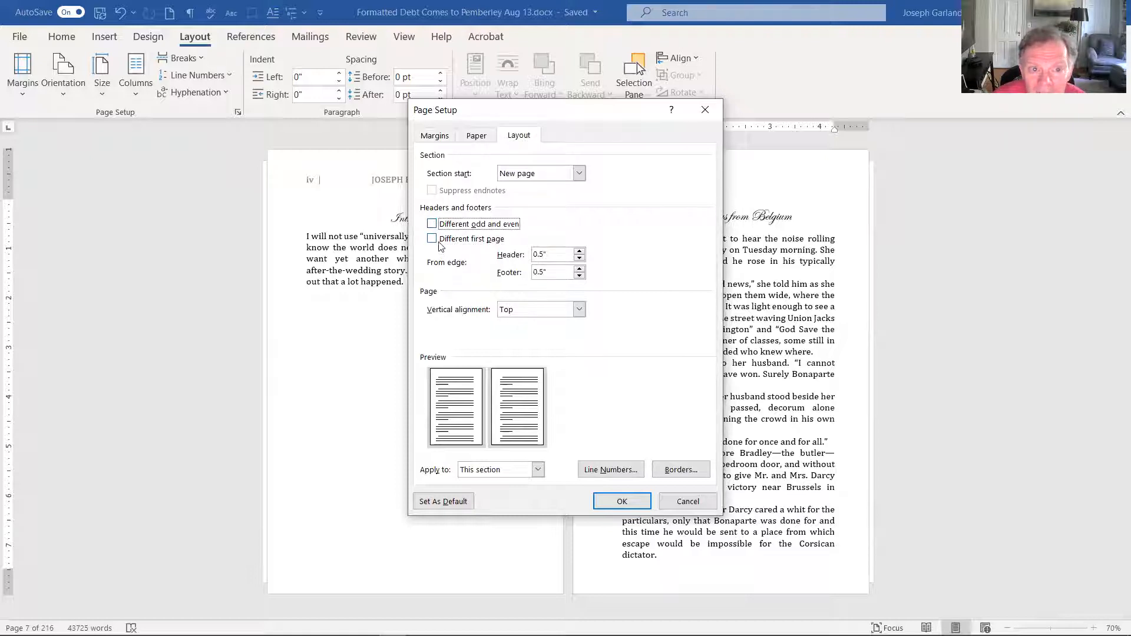
{"action": "left_click", "coordinate": [431, 223]}
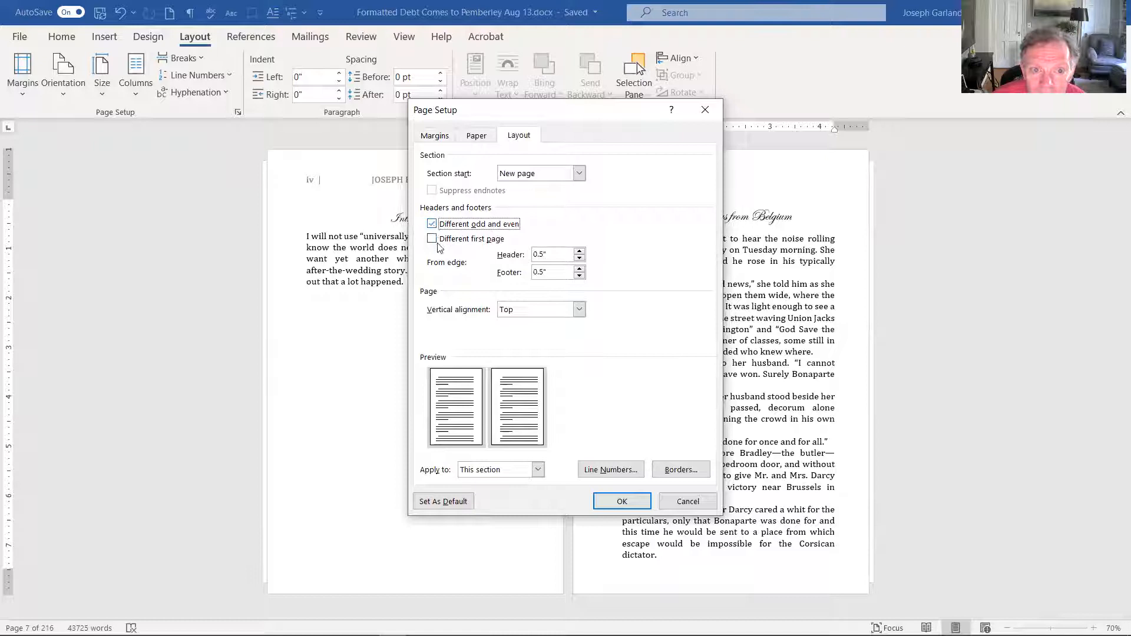
{"action": "left_click", "coordinate": [432, 238]}
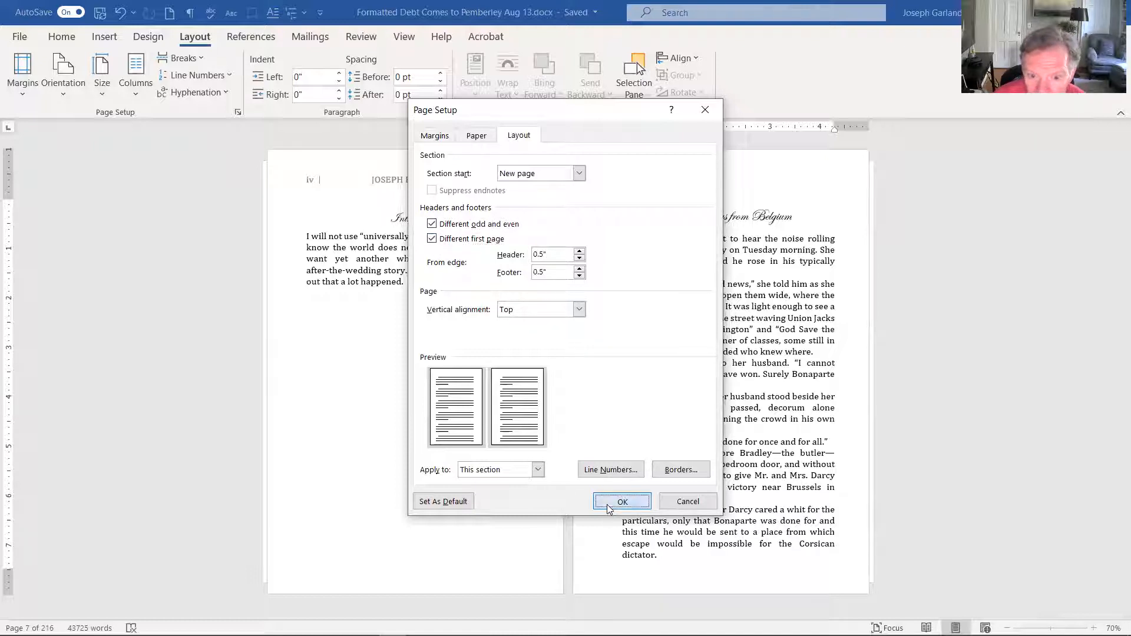
{"action": "left_click", "coordinate": [623, 502]}
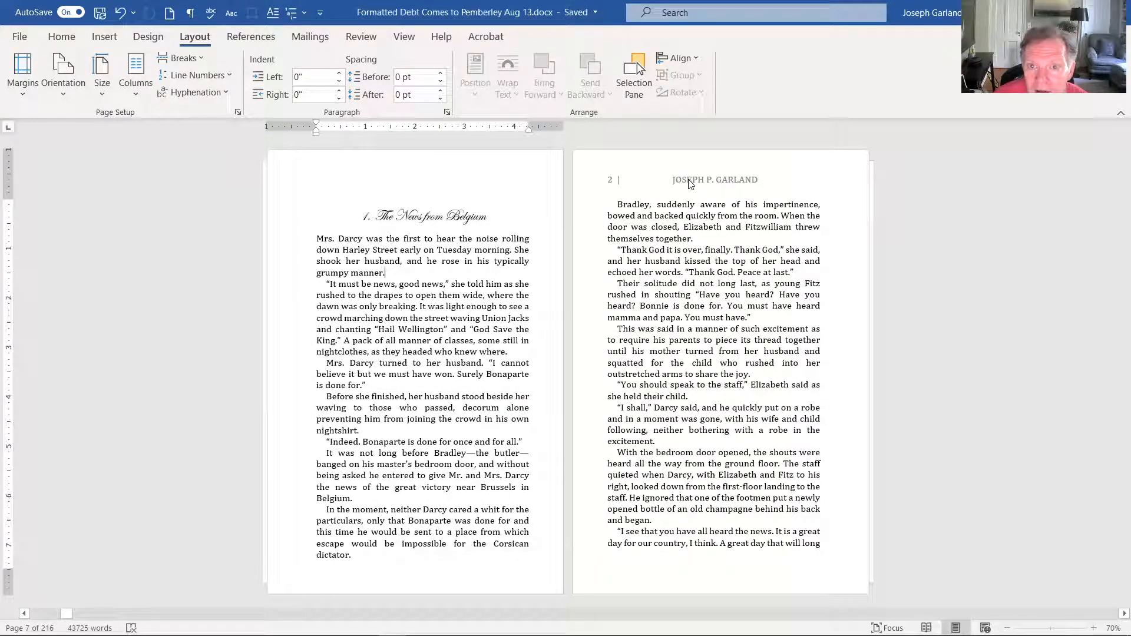
- Double-click chapter 1's page header area to enter header and footer editing
{"action": "double_click", "coordinate": [715, 180]}
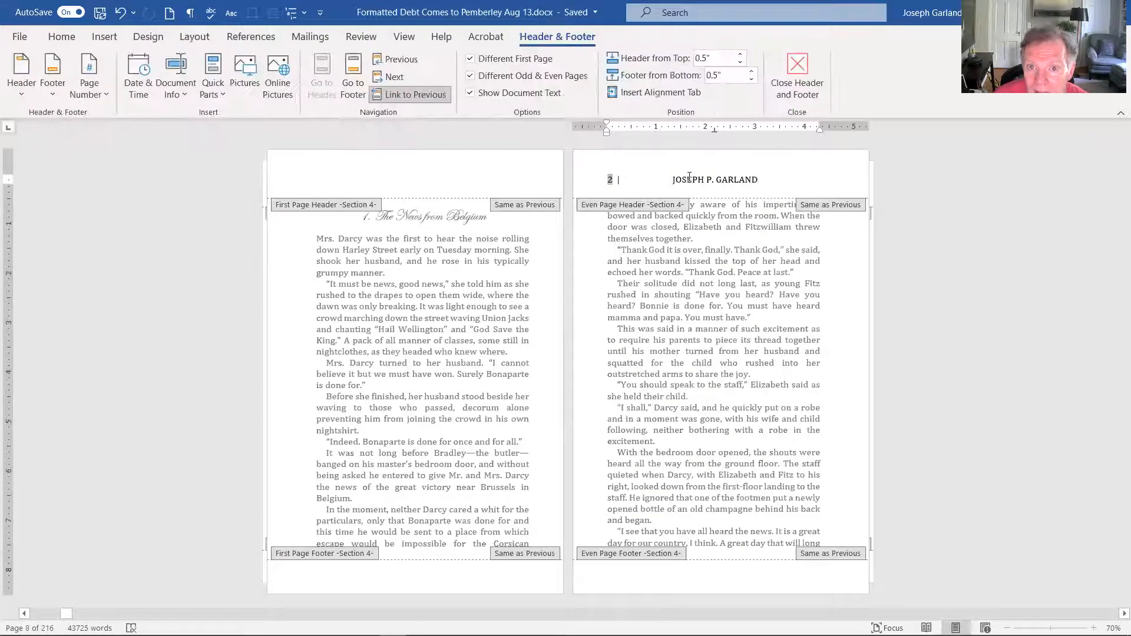
{"action": "scroll", "scroll_direction": "down", "scroll_amount": 3}
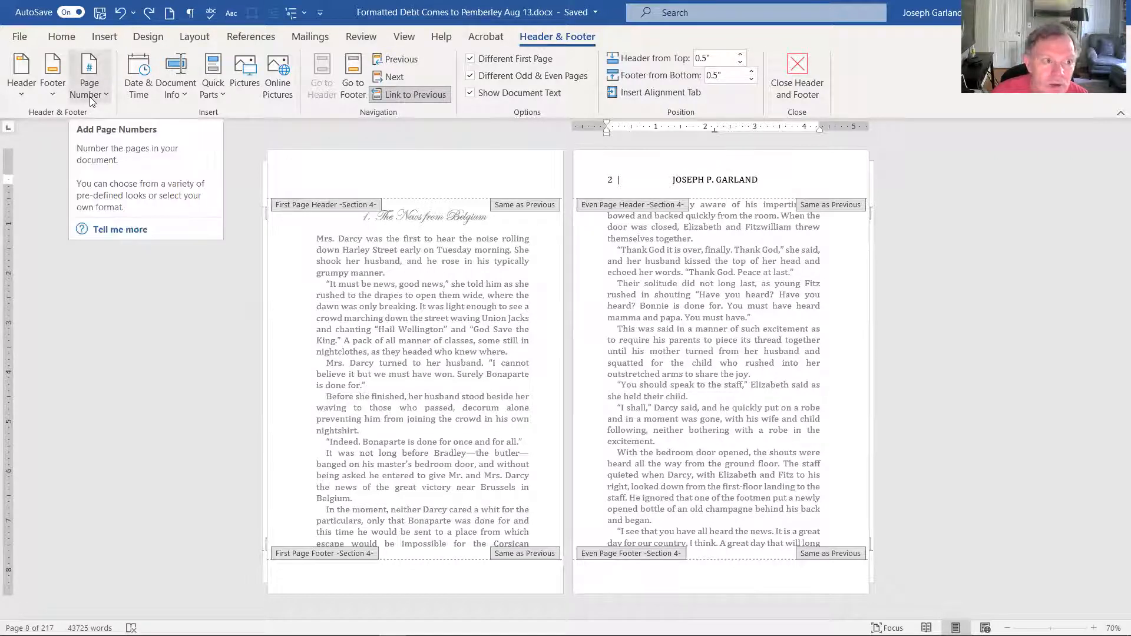
- Set chapter 1's page number format to 'Continue from previous section'
{"action": "left_click", "coordinate": [88, 74]}
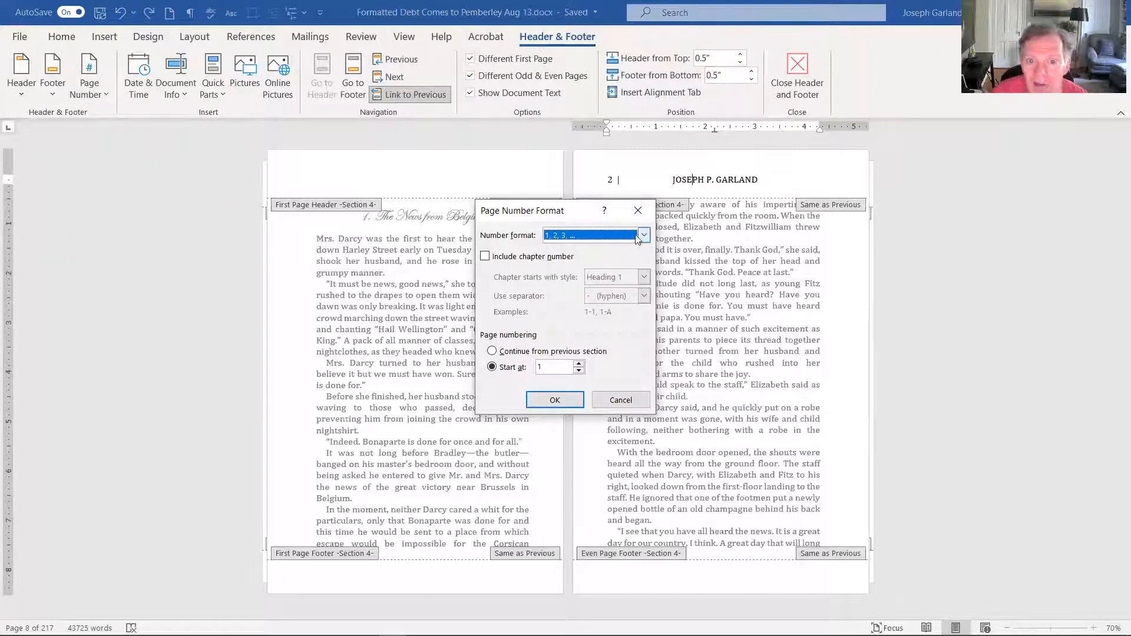
{"action": "left_click", "coordinate": [644, 235]}
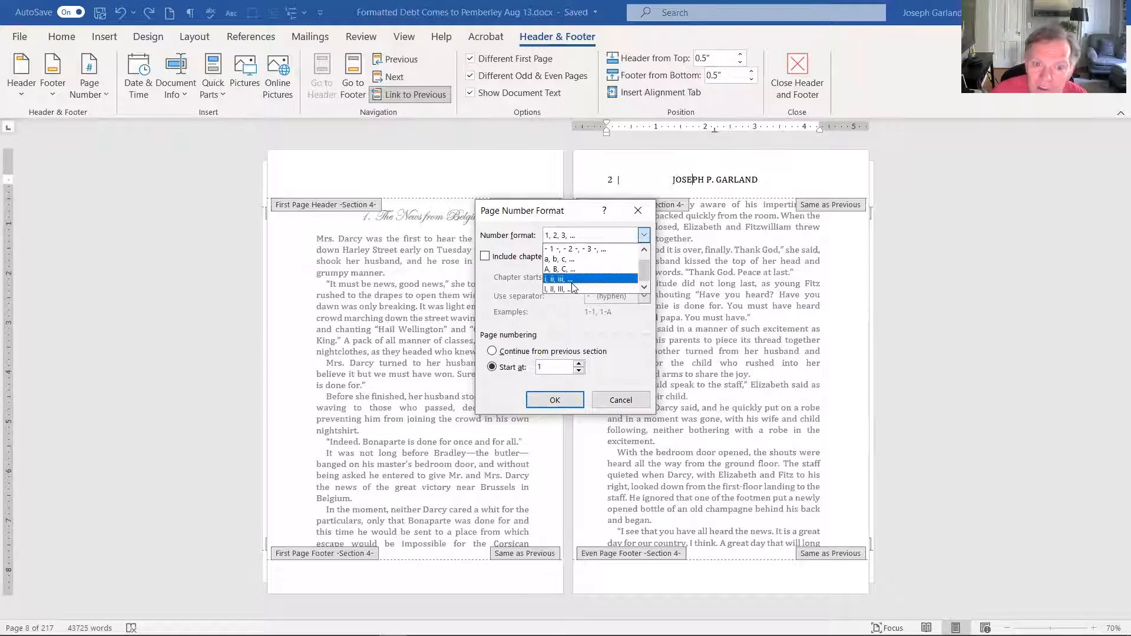
{"action": "left_click", "coordinate": [584, 235]}
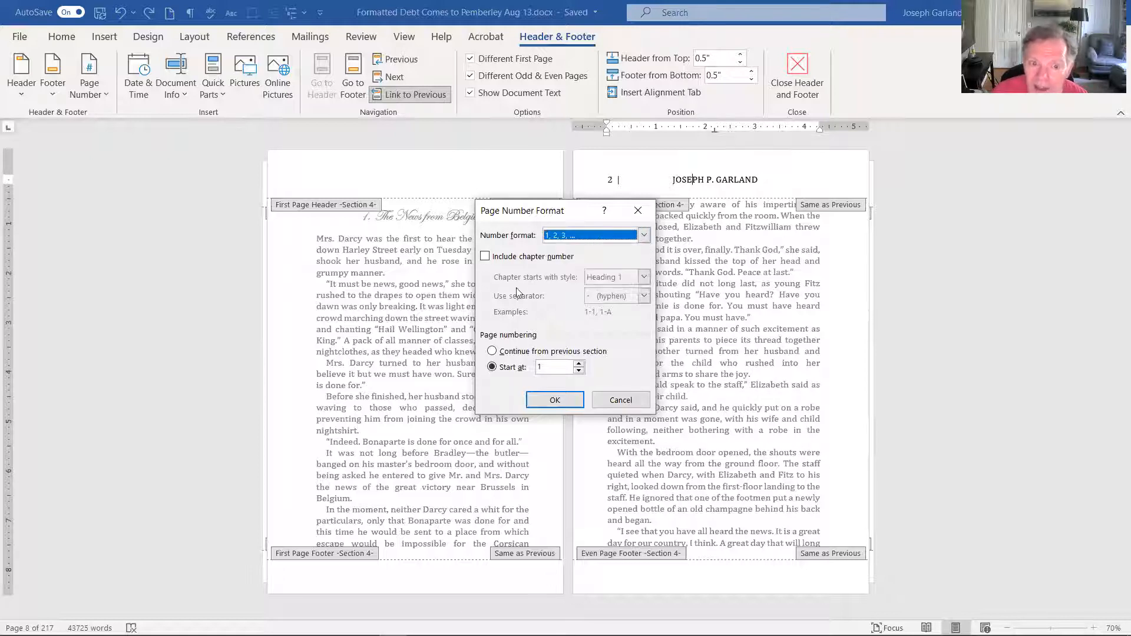
{"action": "mouse_move", "coordinate": [640, 350]}
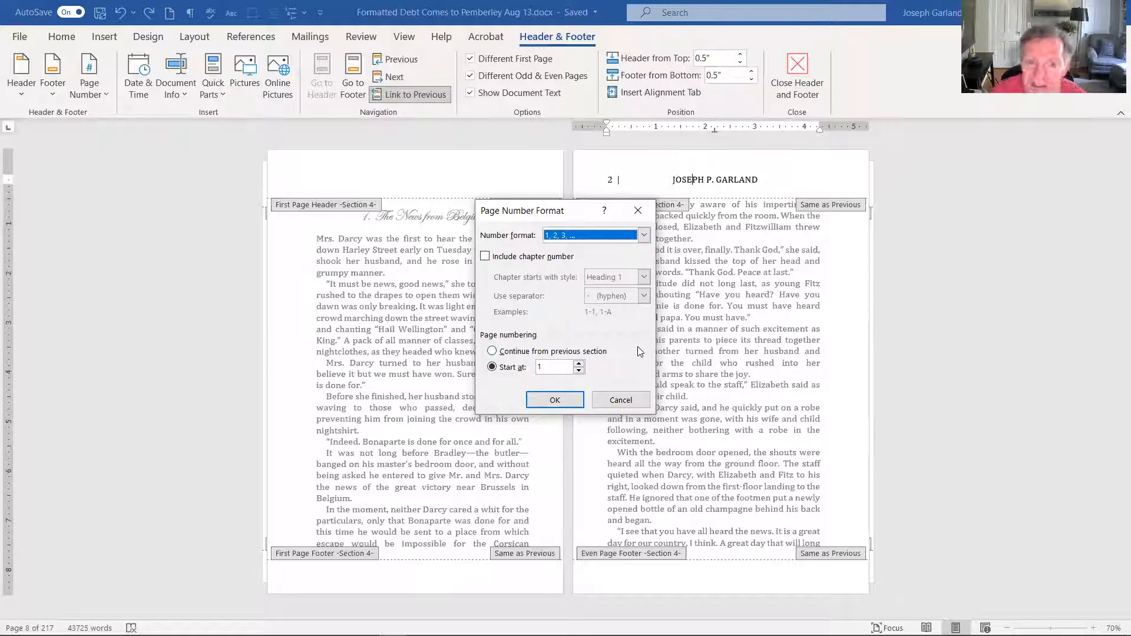
{"action": "mouse_move", "coordinate": [518, 395]}
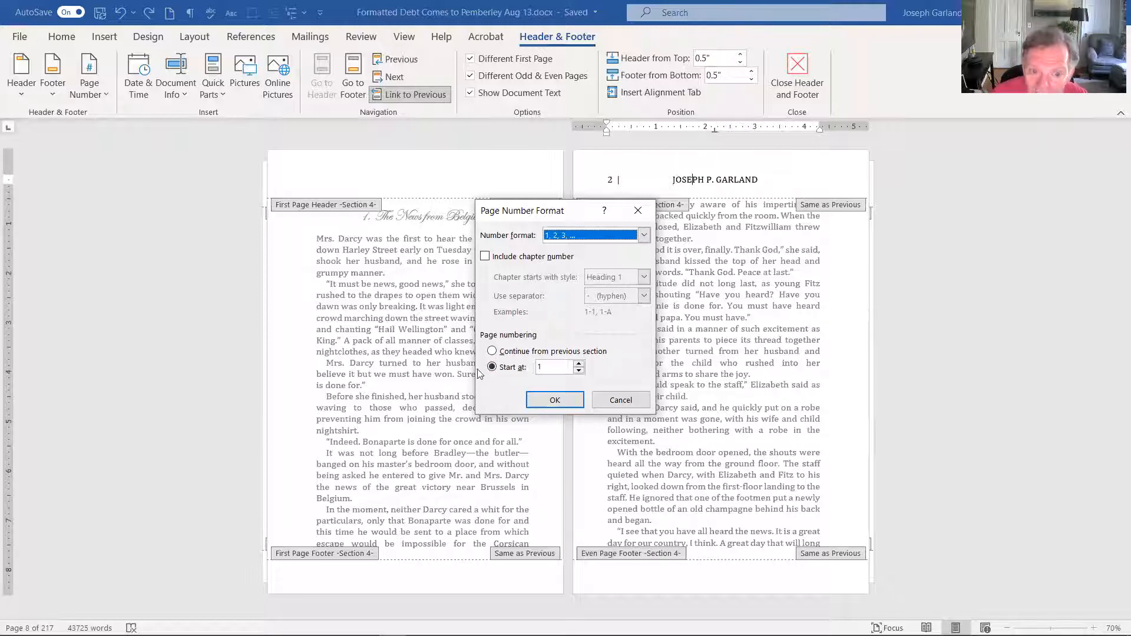
{"action": "left_click", "coordinate": [492, 351]}
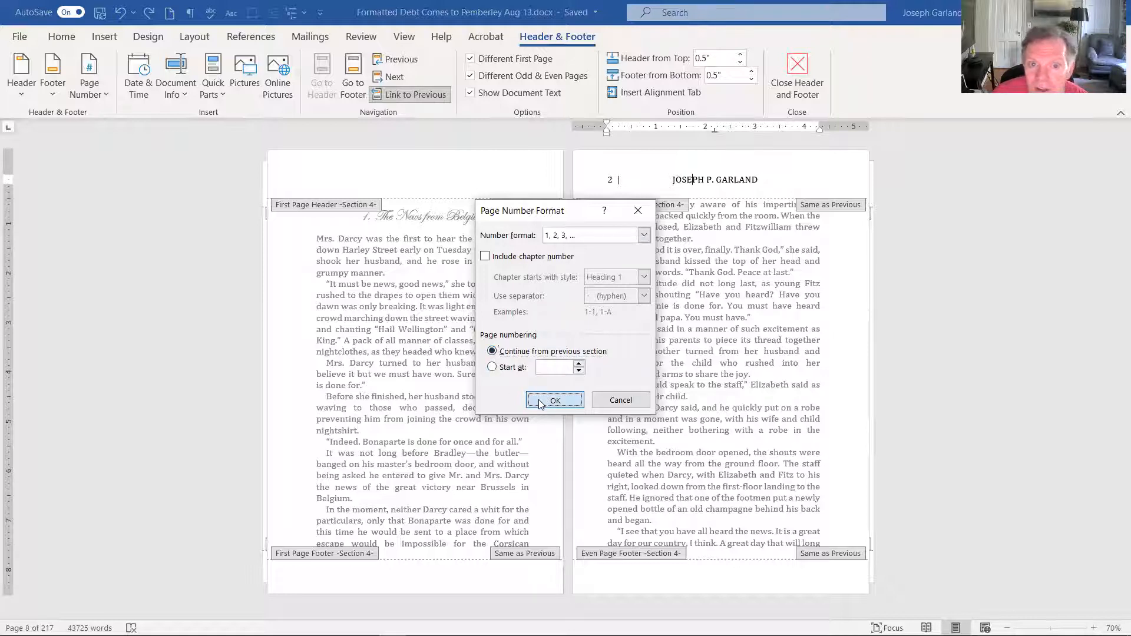
{"action": "left_click", "coordinate": [555, 400]}
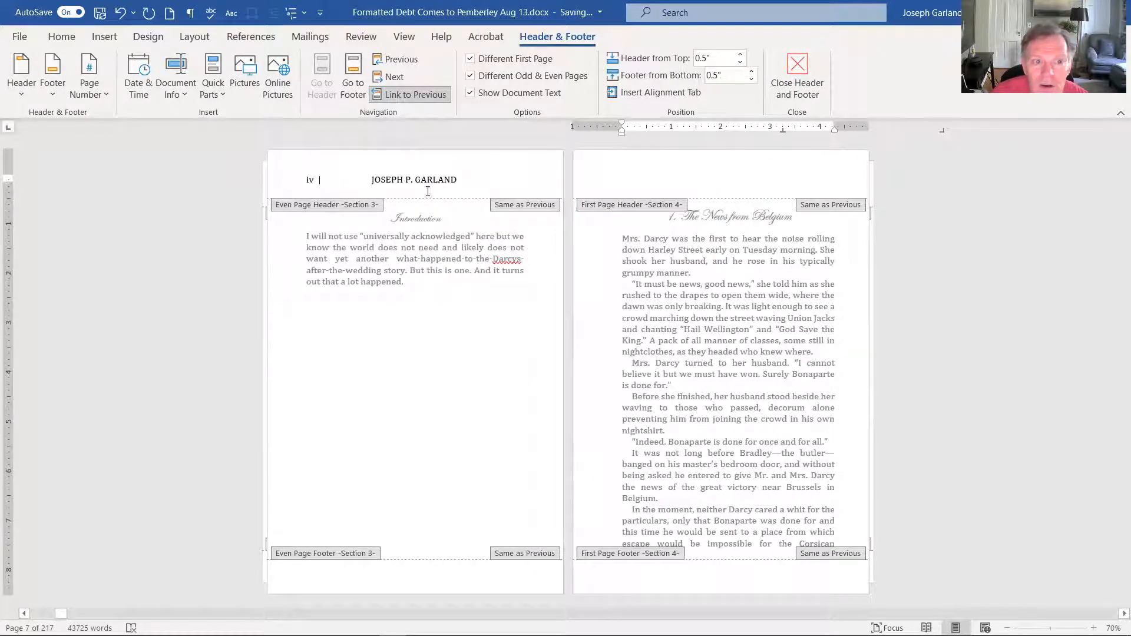
{"action": "scroll", "scroll_direction": "down", "scroll_amount": 3}
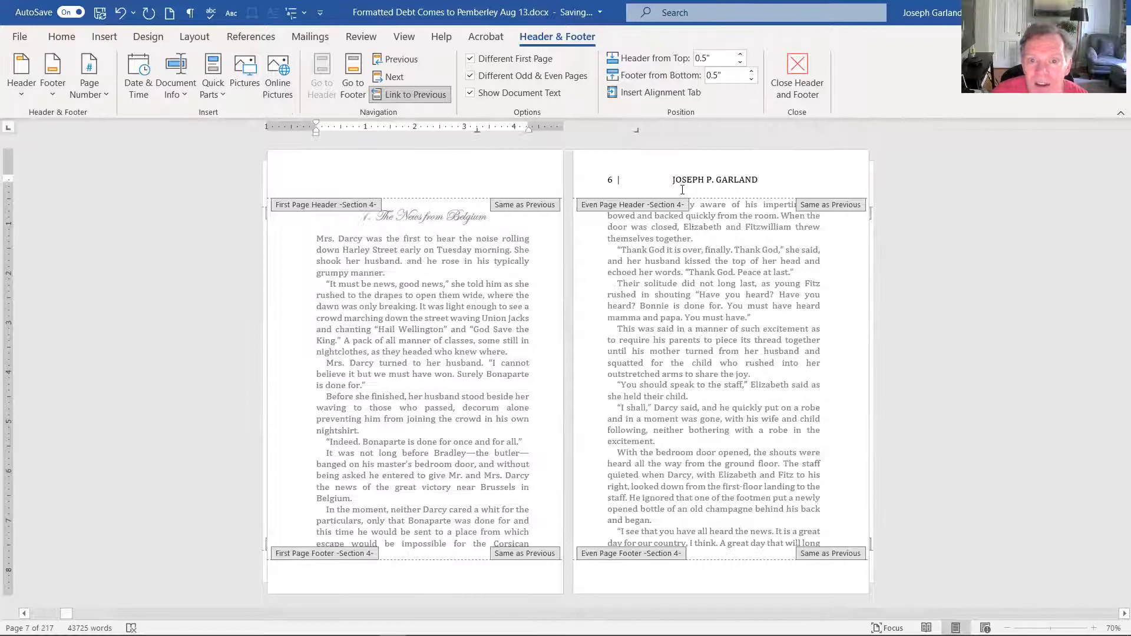
{"action": "scroll", "scroll_direction": "down", "scroll_amount": 3}
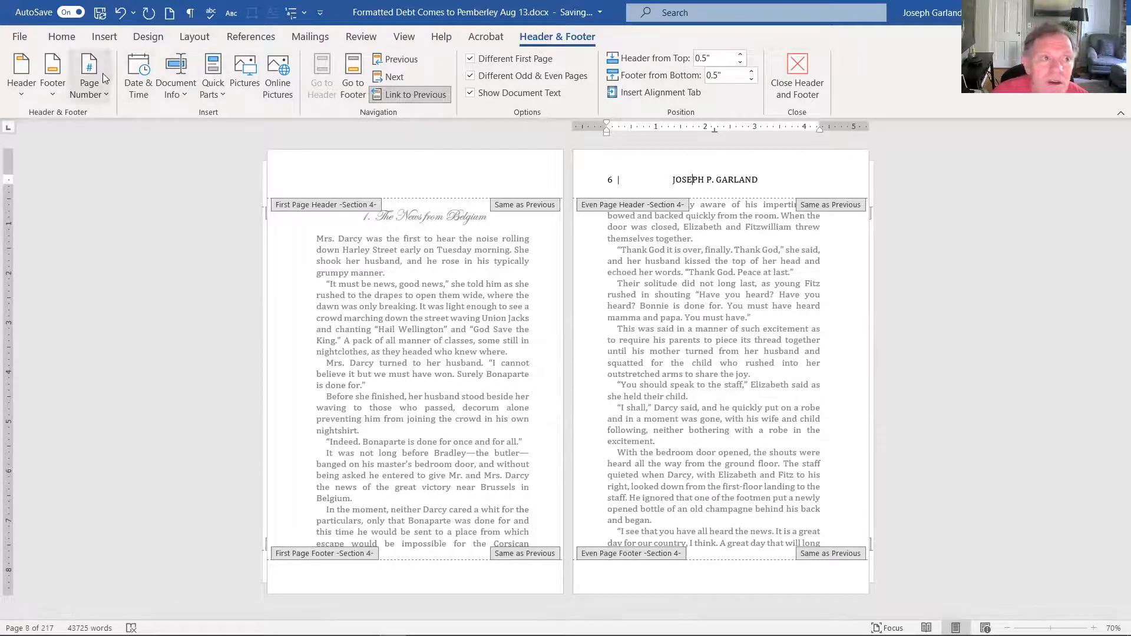
- Change chapter 1's page number format to start at 1
{"action": "left_click", "coordinate": [88, 73]}
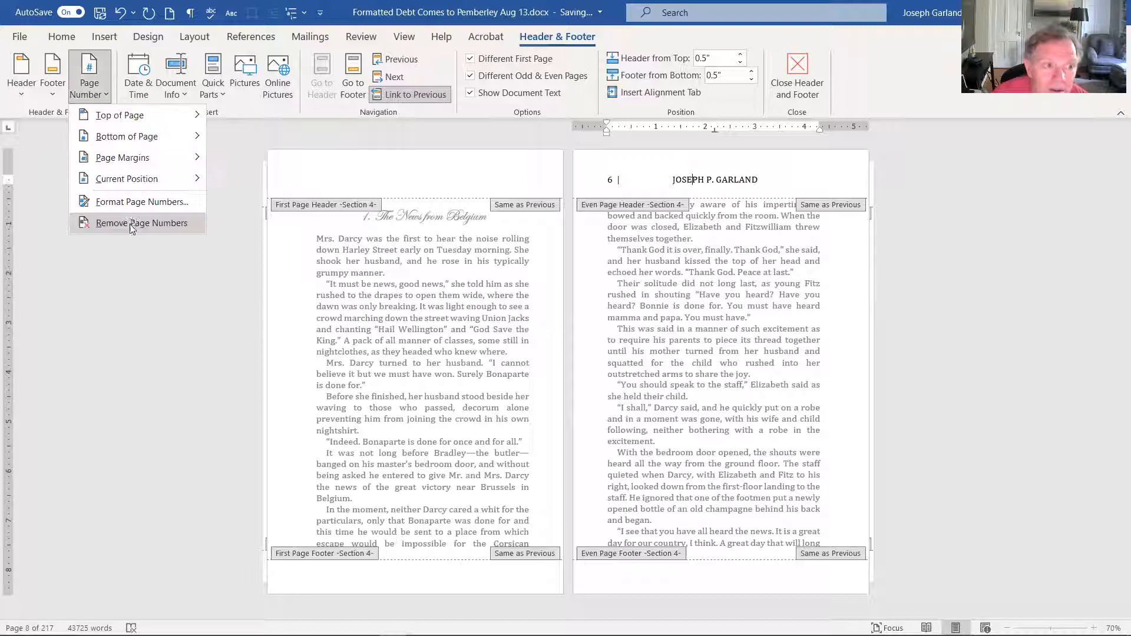
{"action": "left_click", "coordinate": [141, 201]}
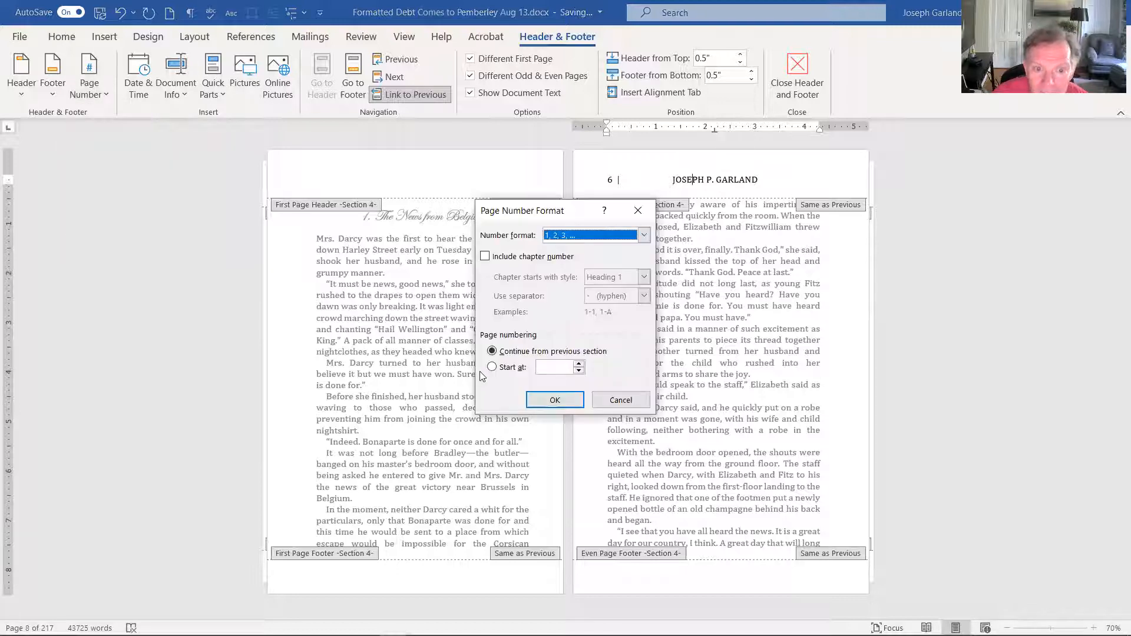
{"action": "left_click", "coordinate": [492, 367]}
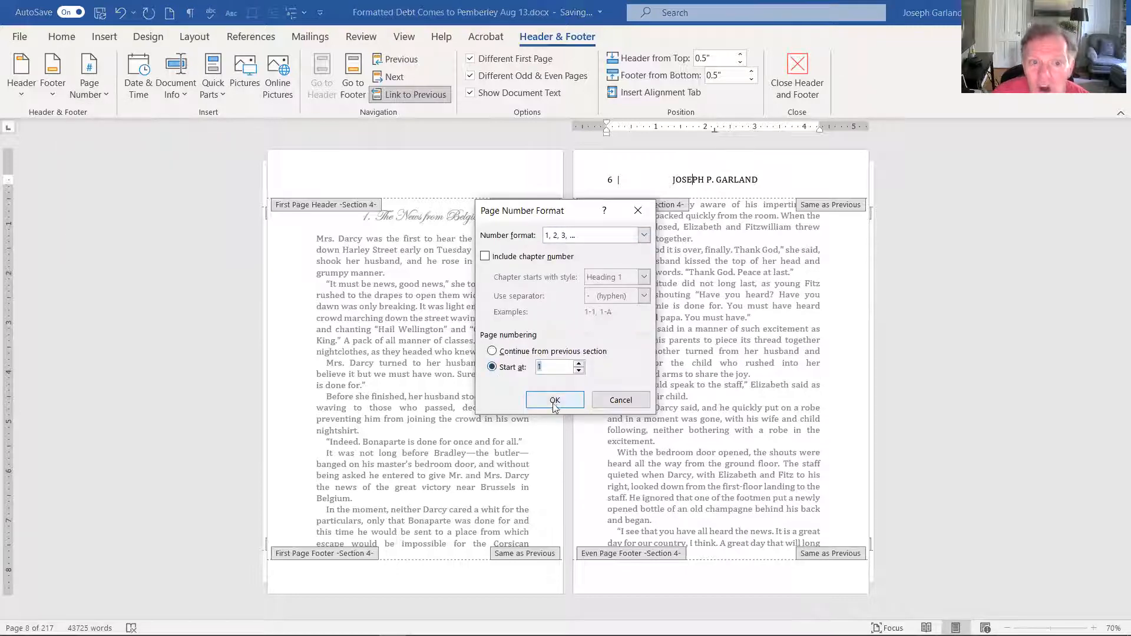
{"action": "left_click", "coordinate": [556, 400]}
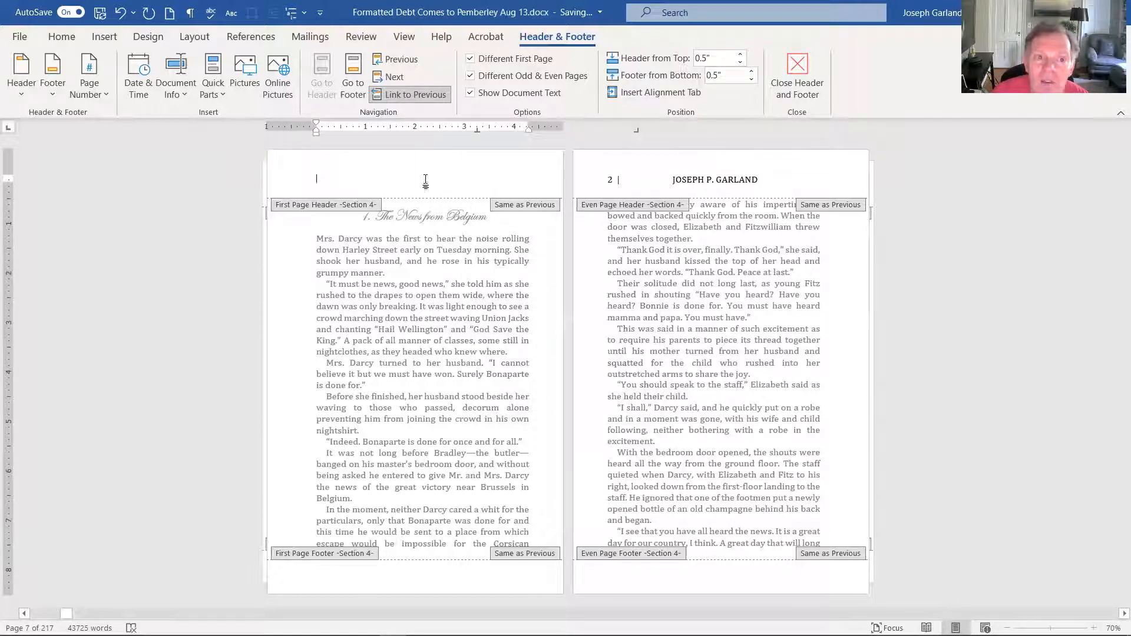
{"action": "scroll", "scroll_direction": "down", "scroll_amount": 3}
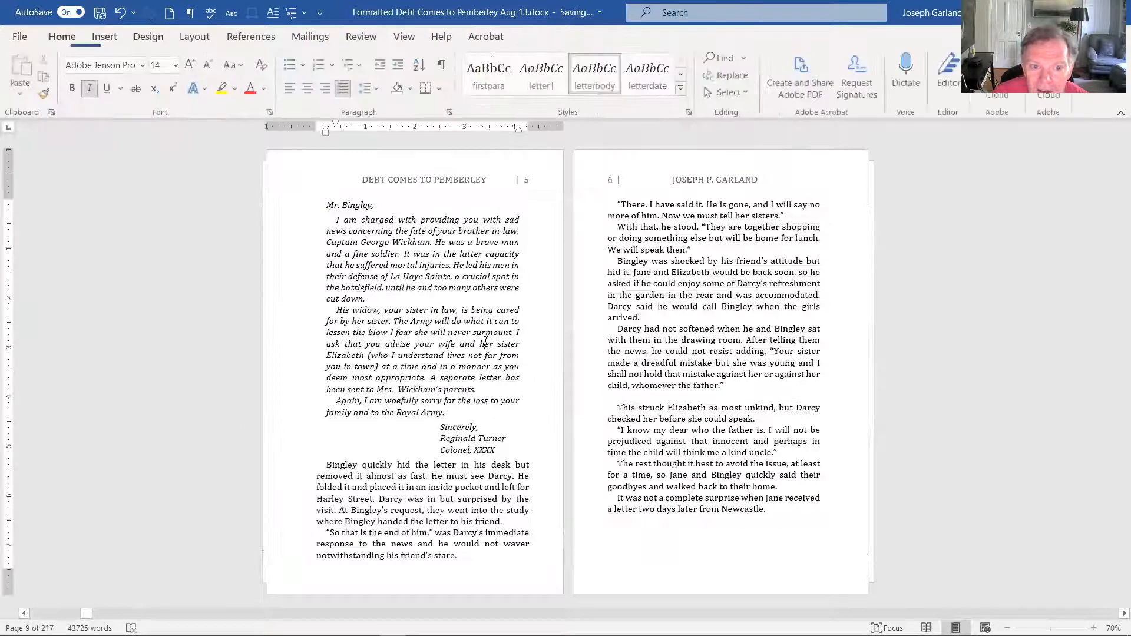
- Insert a Next Page section break before Chapter 2, Two Letters
{"action": "scroll", "scroll_direction": "down", "scroll_amount": 3}
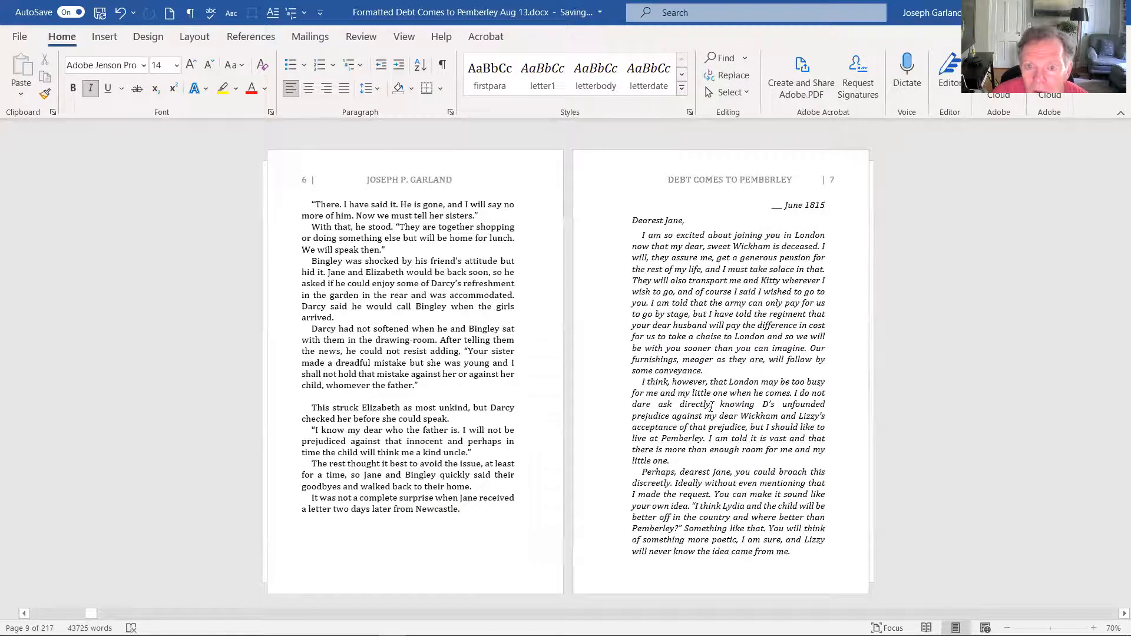
{"action": "scroll", "scroll_direction": "down", "scroll_amount": 3}
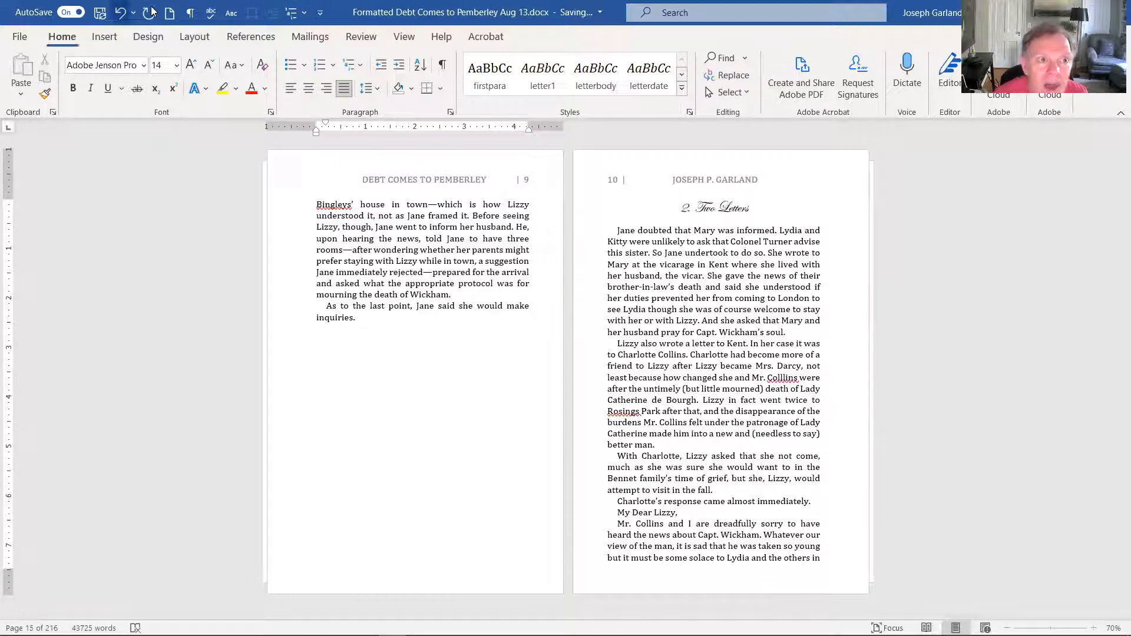
{"action": "left_click", "coordinate": [194, 36]}
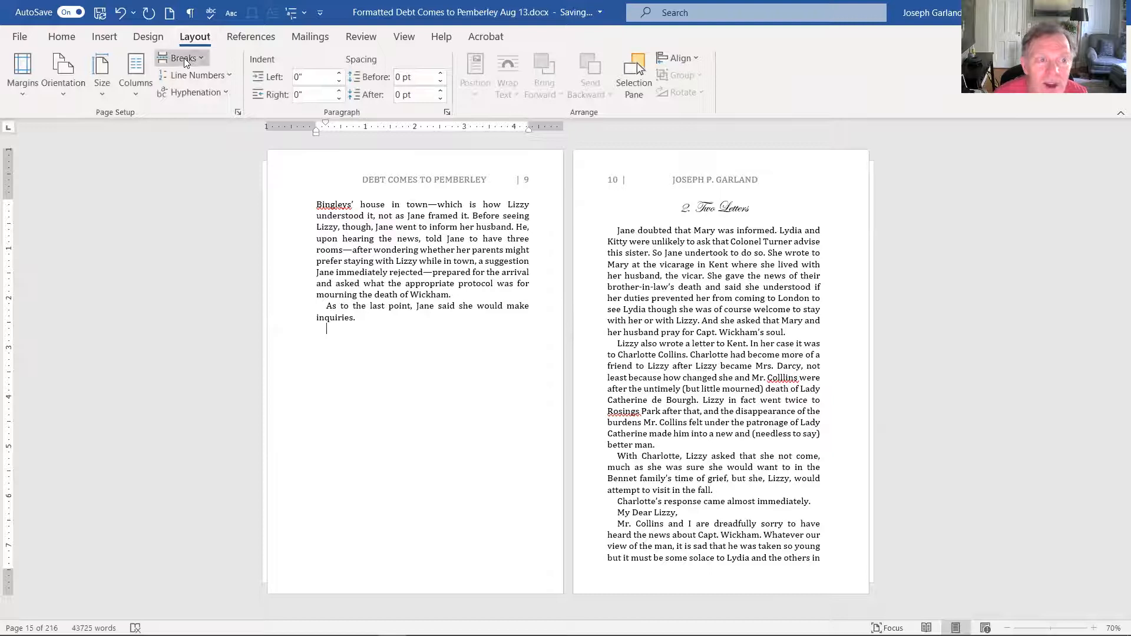
{"action": "left_click", "coordinate": [183, 57]}
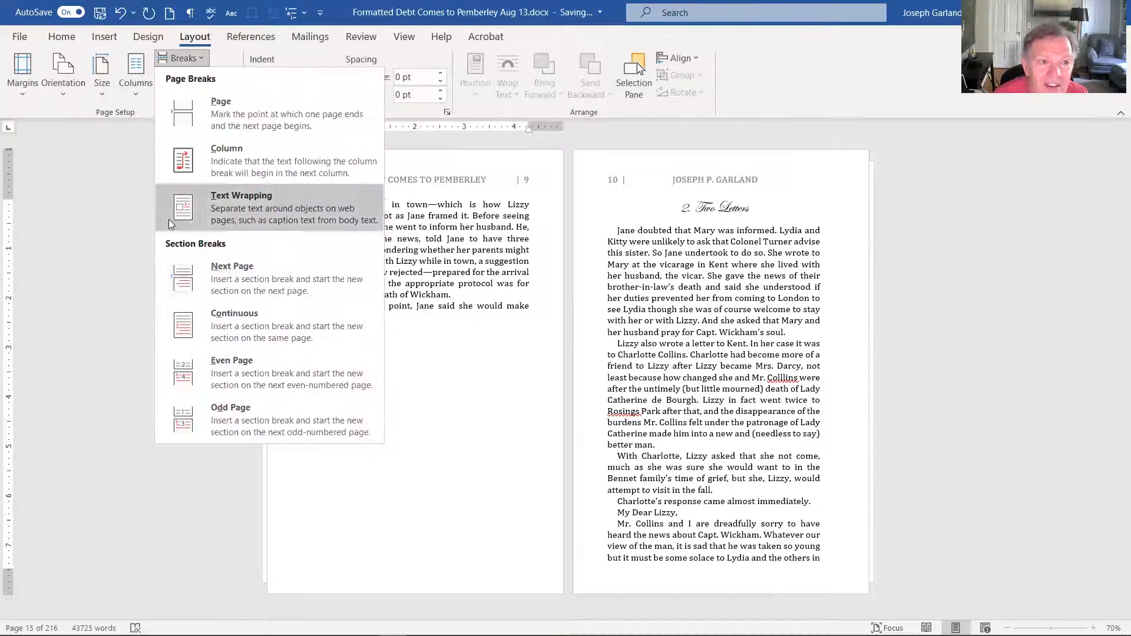
{"action": "mouse_move", "coordinate": [247, 273]}
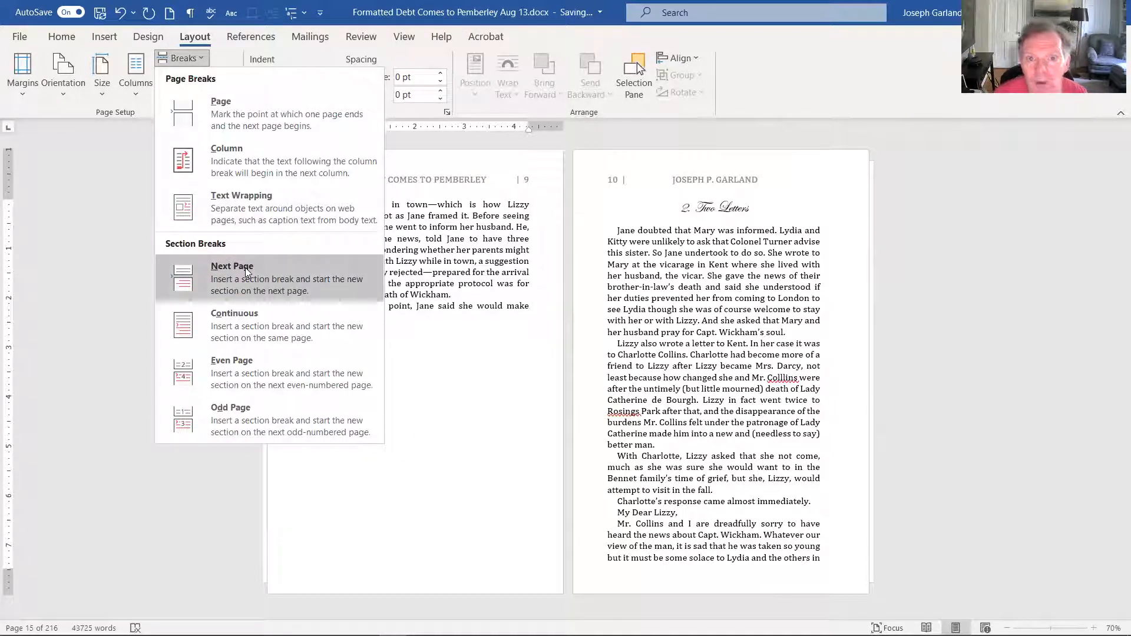
{"action": "left_click", "coordinate": [232, 277]}
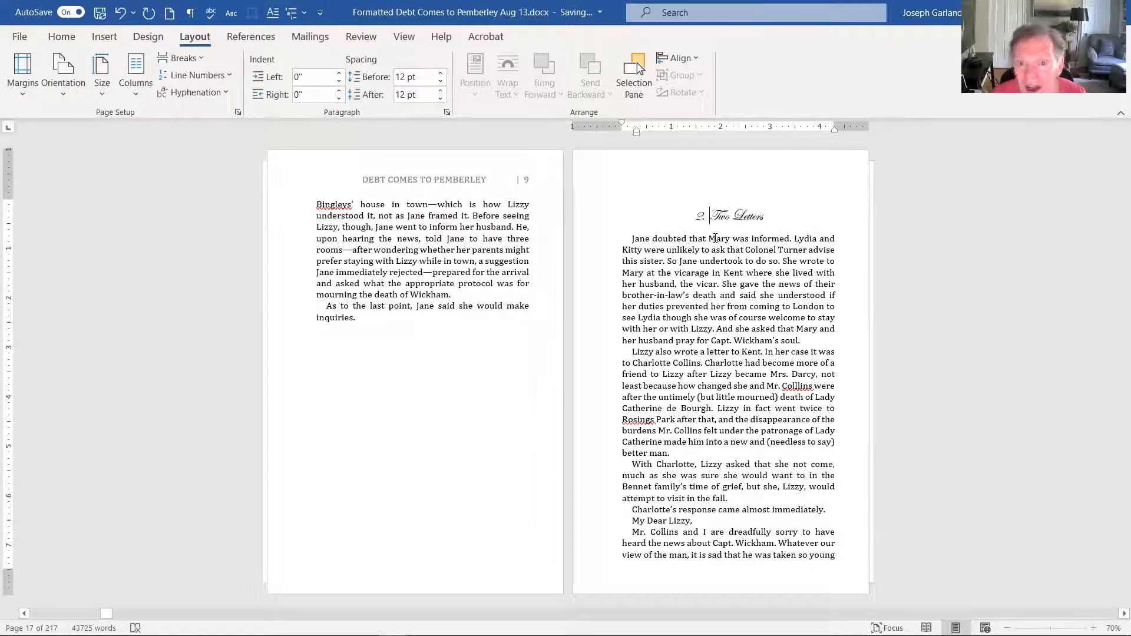
{"action": "scroll", "scroll_direction": "down", "scroll_amount": 3}
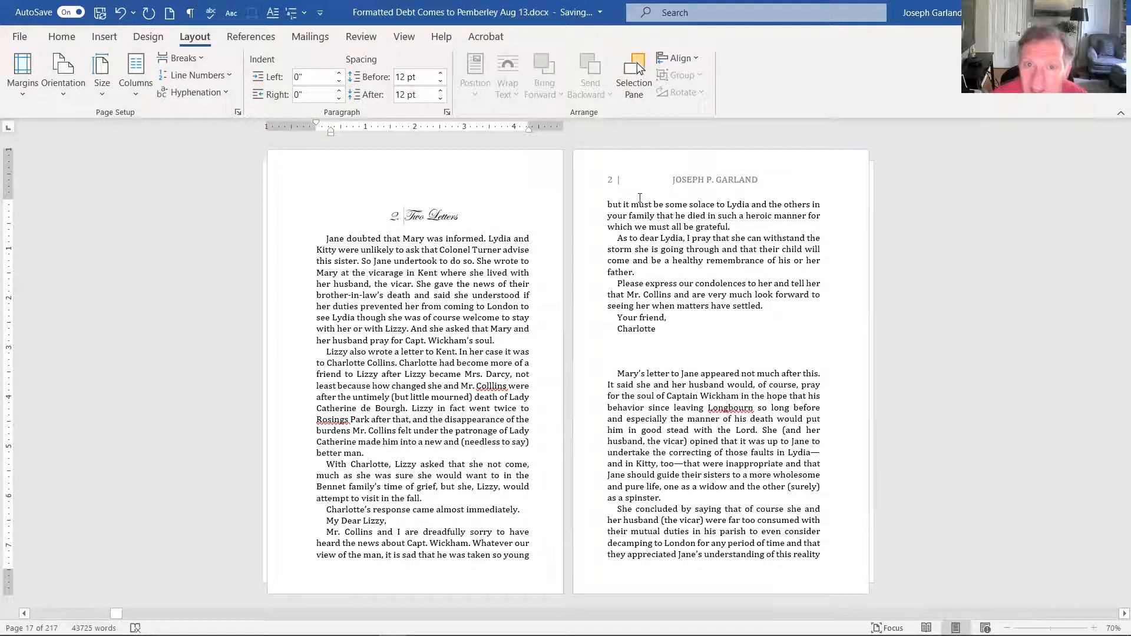
- Enter Chapter 2's header and set page numbering to continue from the previous section
{"action": "double_click", "coordinate": [715, 179]}
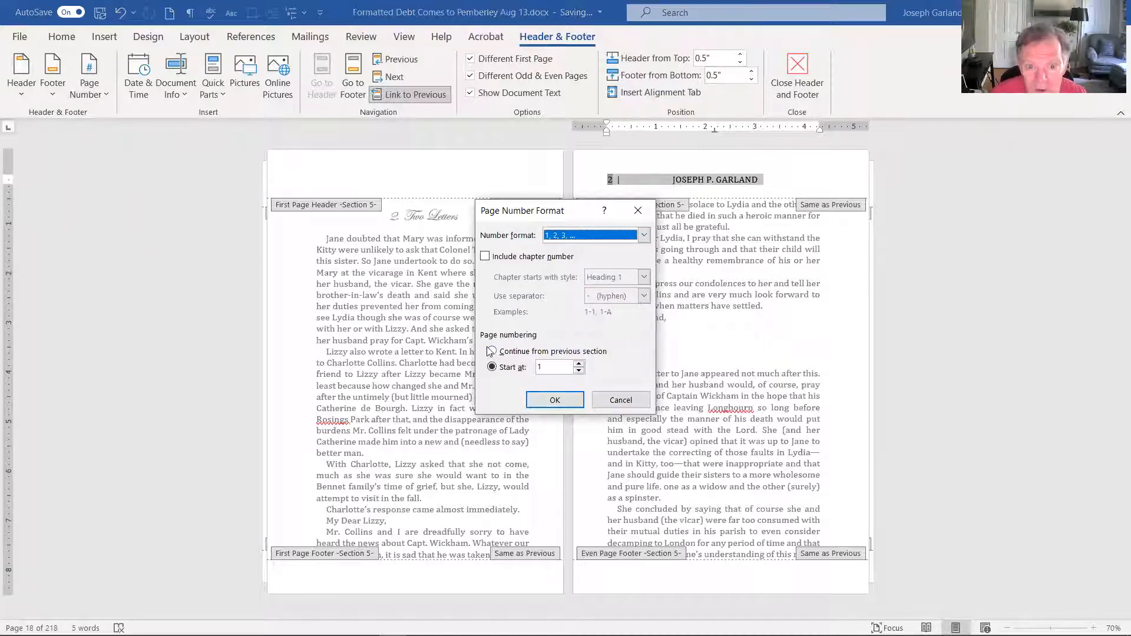
{"action": "left_click", "coordinate": [492, 351]}
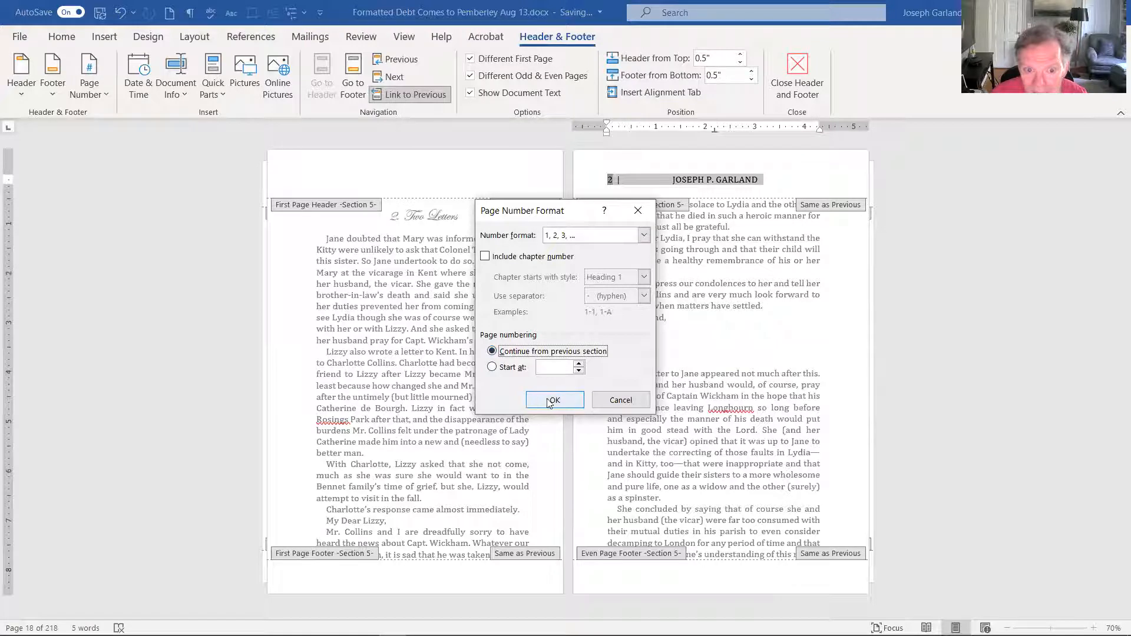
{"action": "left_click", "coordinate": [554, 400]}
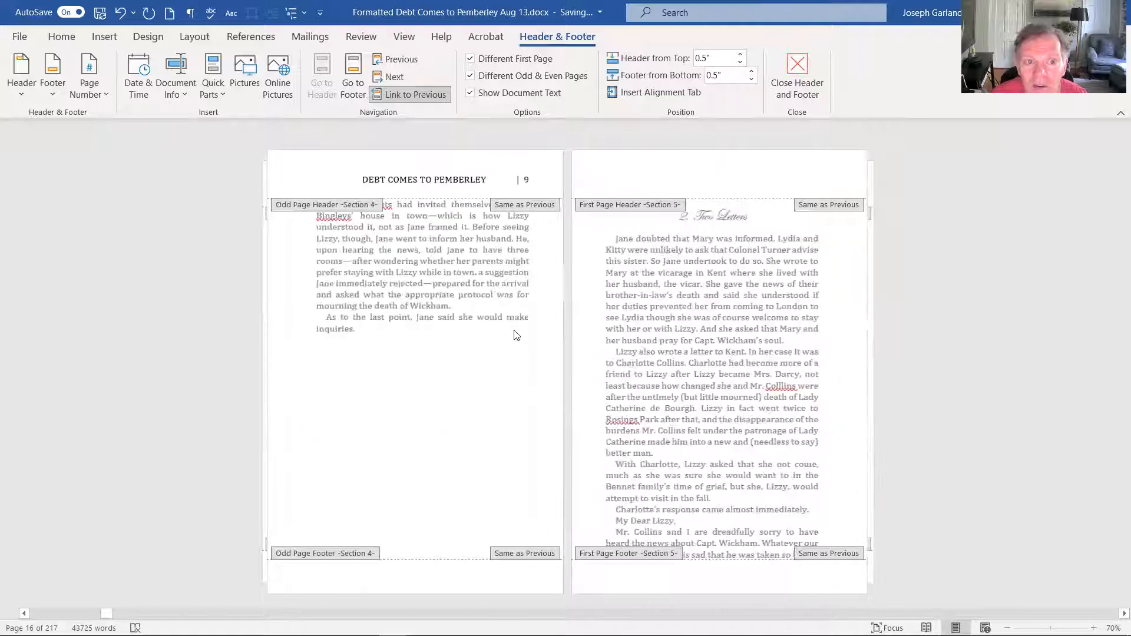
- Close header editing and insert a Next Page section break before Chapter 3
{"action": "left_click", "coordinate": [797, 62]}
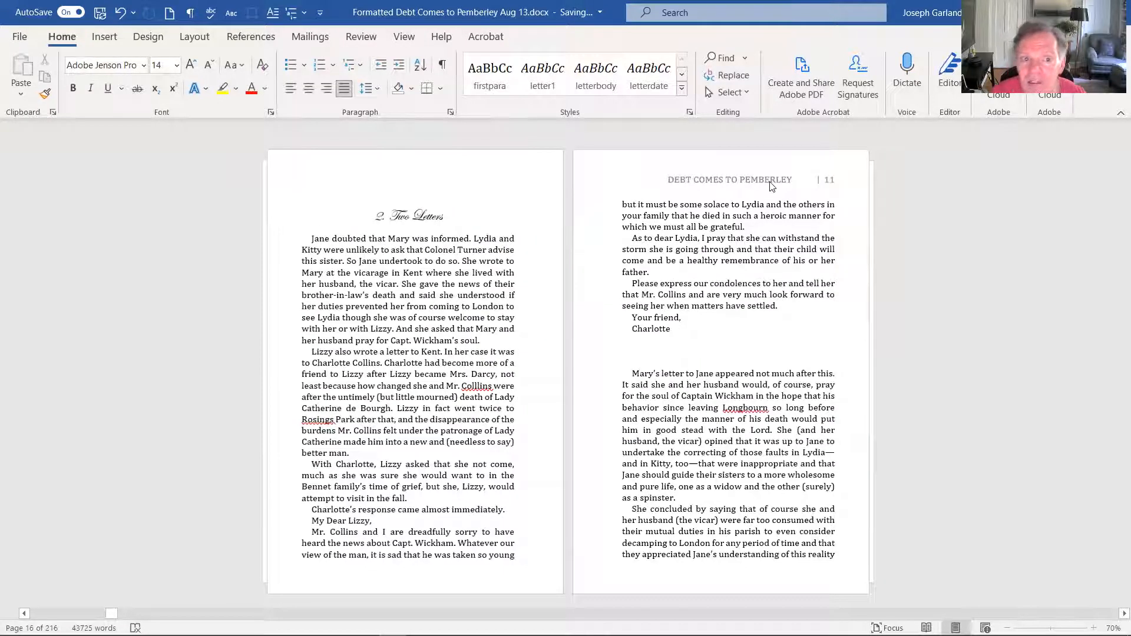
{"action": "scroll", "scroll_direction": "down", "scroll_amount": 3}
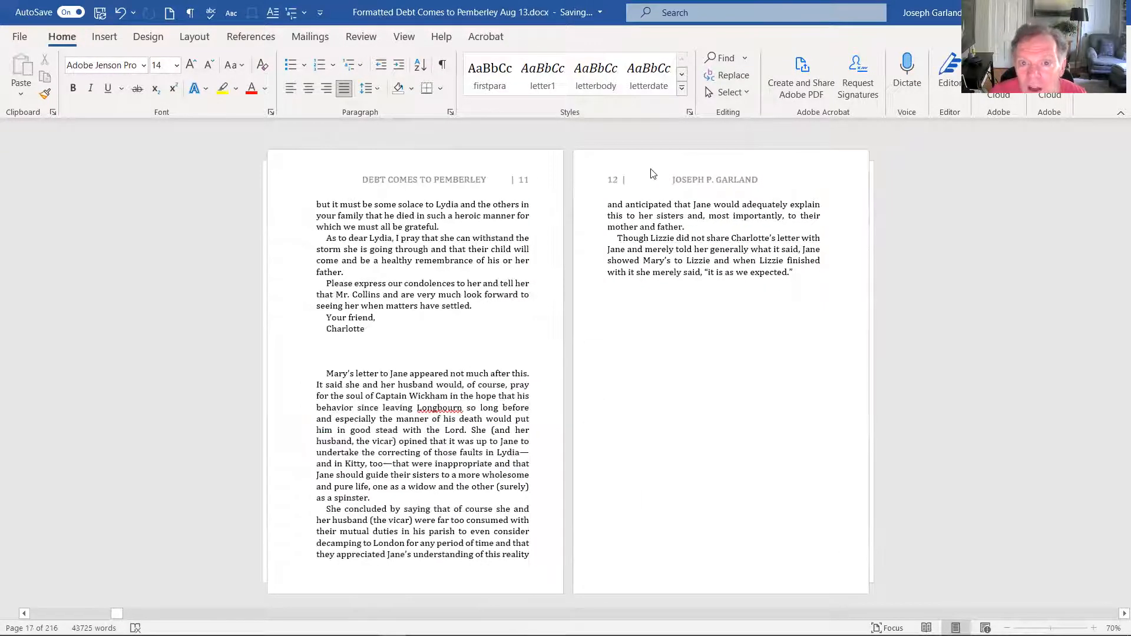
{"action": "scroll", "scroll_direction": "down", "scroll_amount": 3}
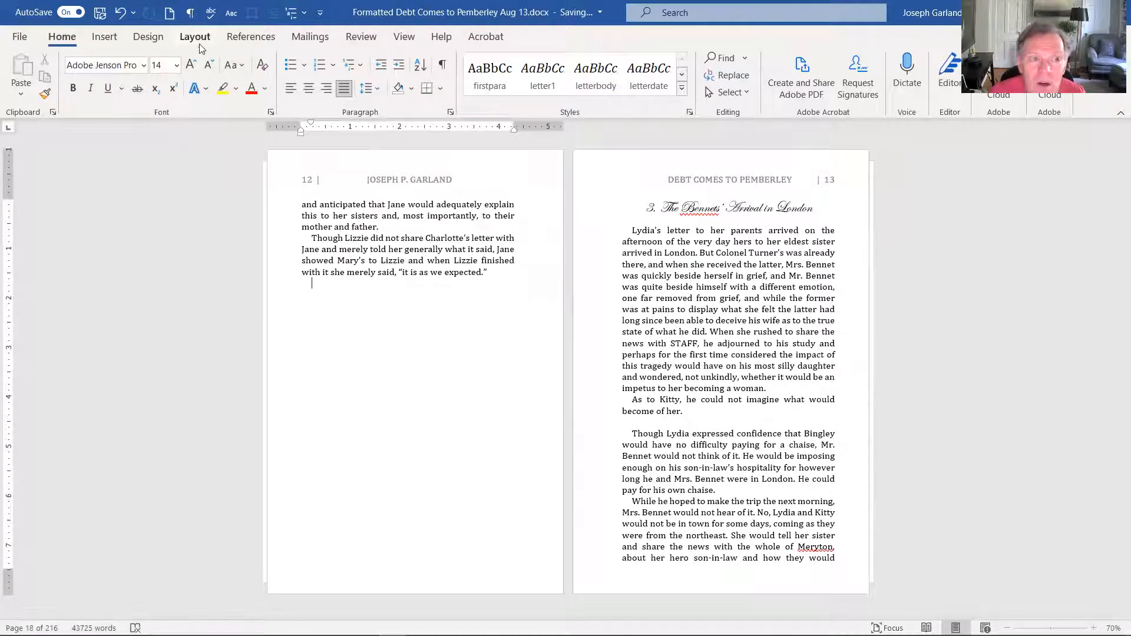
{"action": "left_click", "coordinate": [194, 36]}
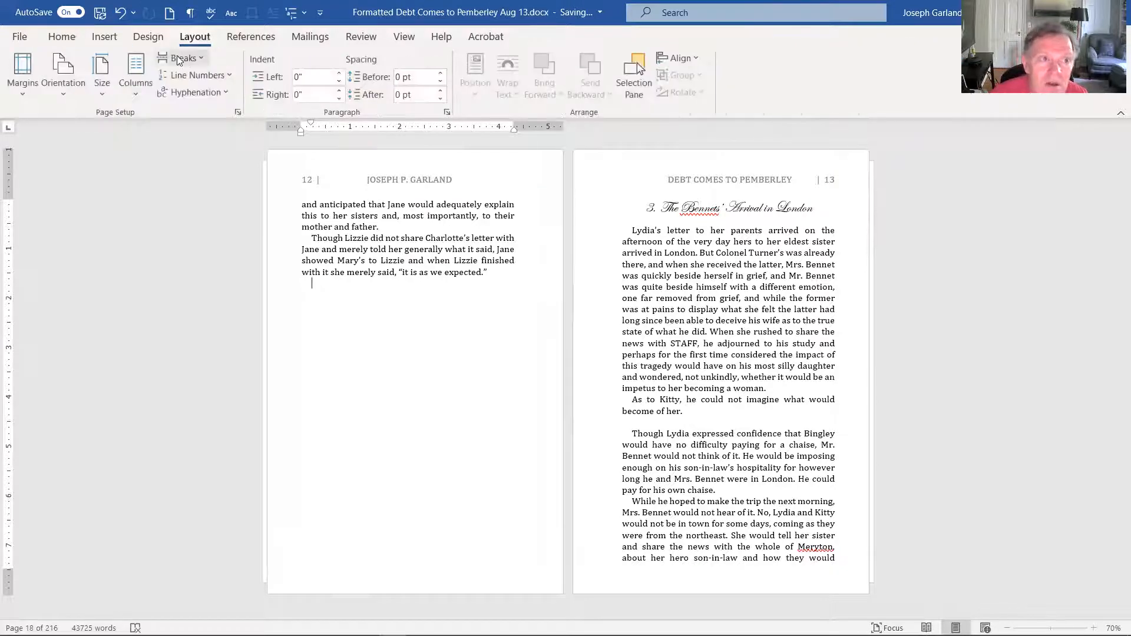
{"action": "left_click", "coordinate": [183, 58]}
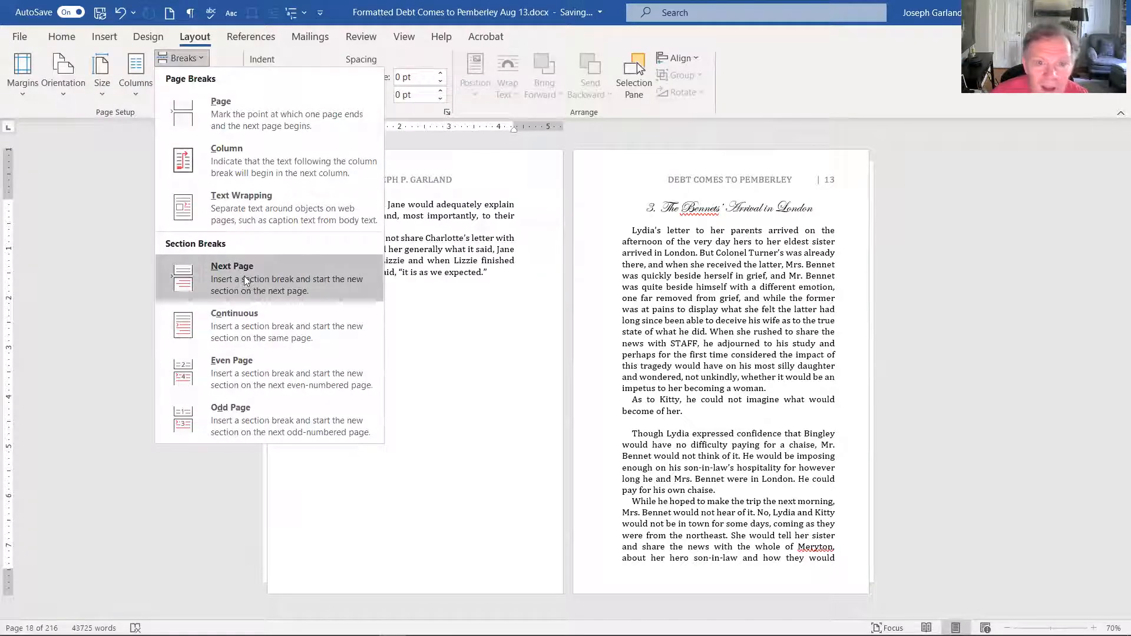
{"action": "left_click", "coordinate": [232, 278]}
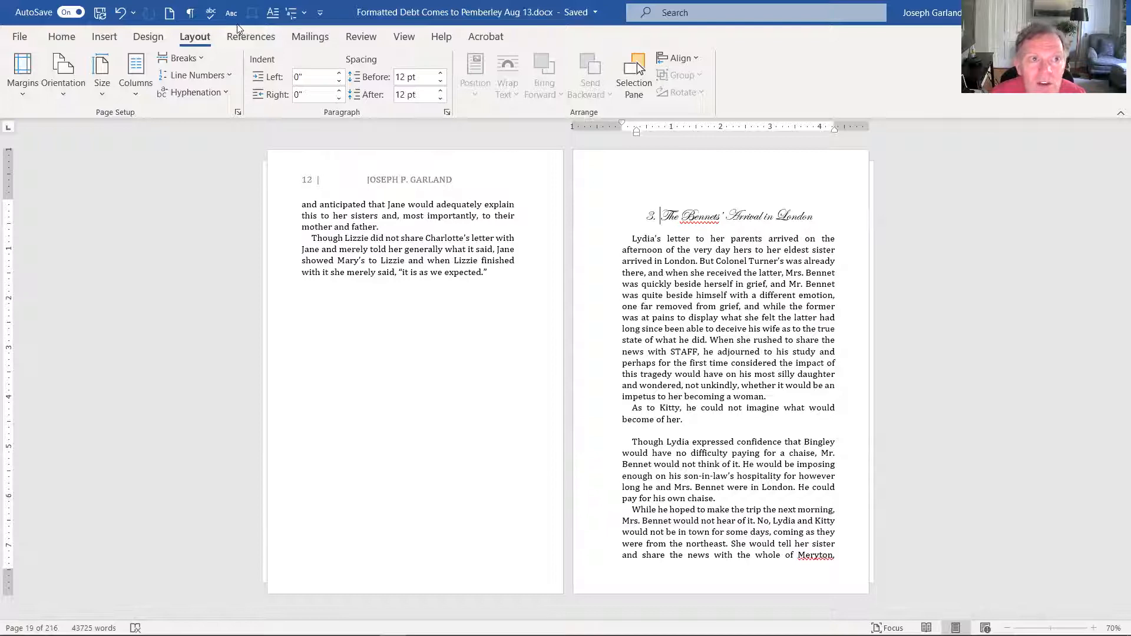
- Turn on Show/Hide ¶ to reveal the Section Break (Next Page) ending Chapter 2
{"action": "left_click", "coordinate": [190, 12]}
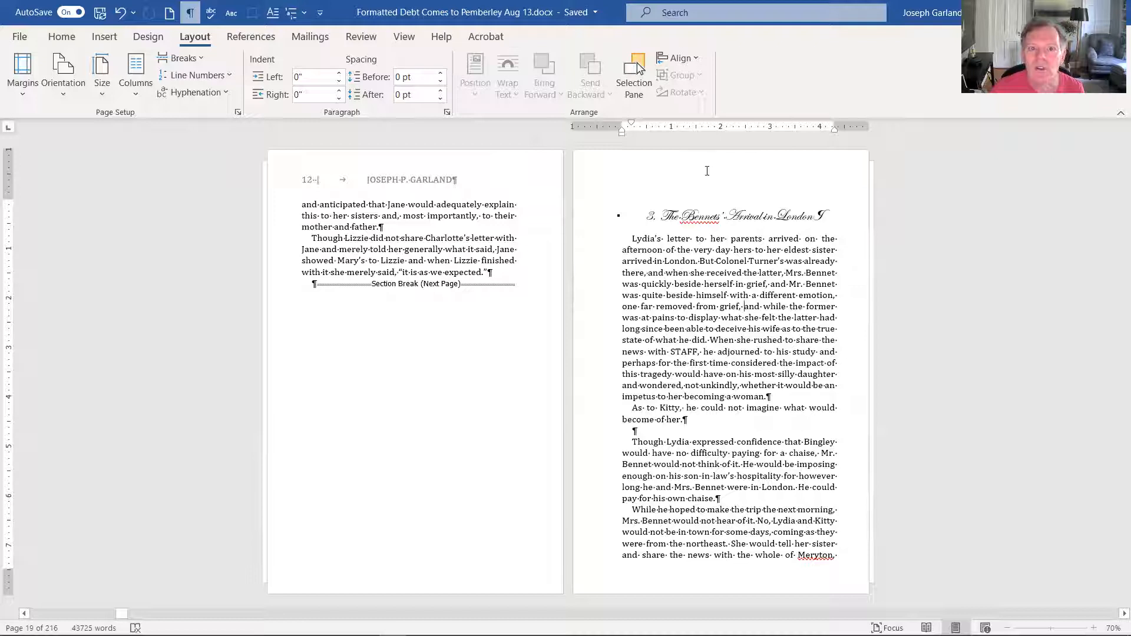
{"action": "mouse_move", "coordinate": [785, 167]}
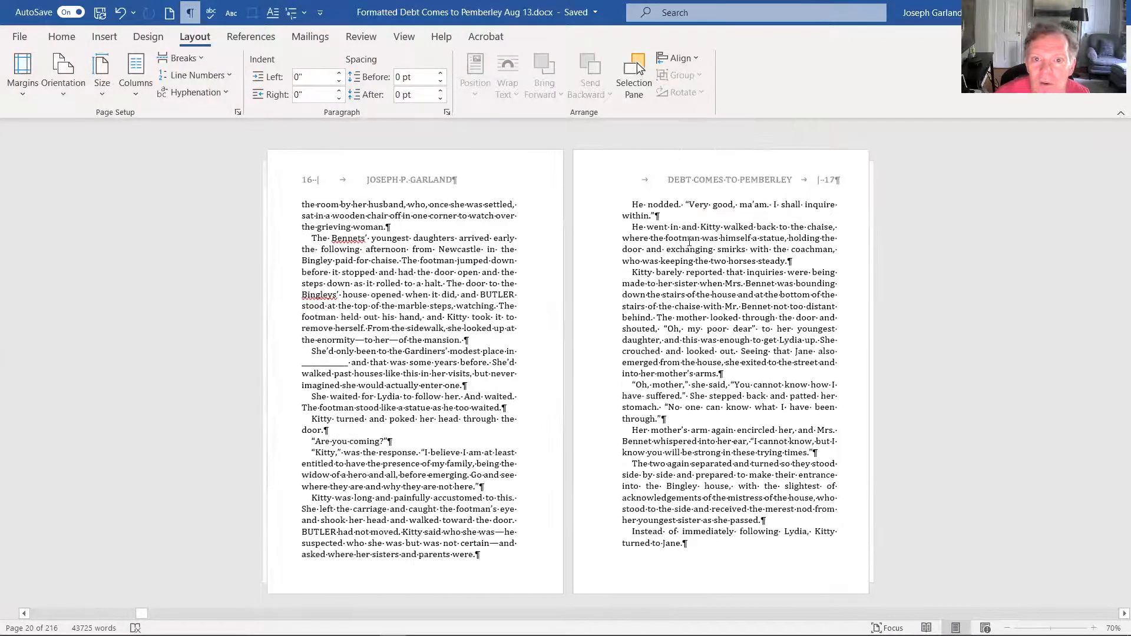
- Add a Next Page section break after Chapter 3 so Chapter 4, Kitty & Lizzy, starts anew
{"action": "scroll", "scroll_direction": "down", "scroll_amount": 3}
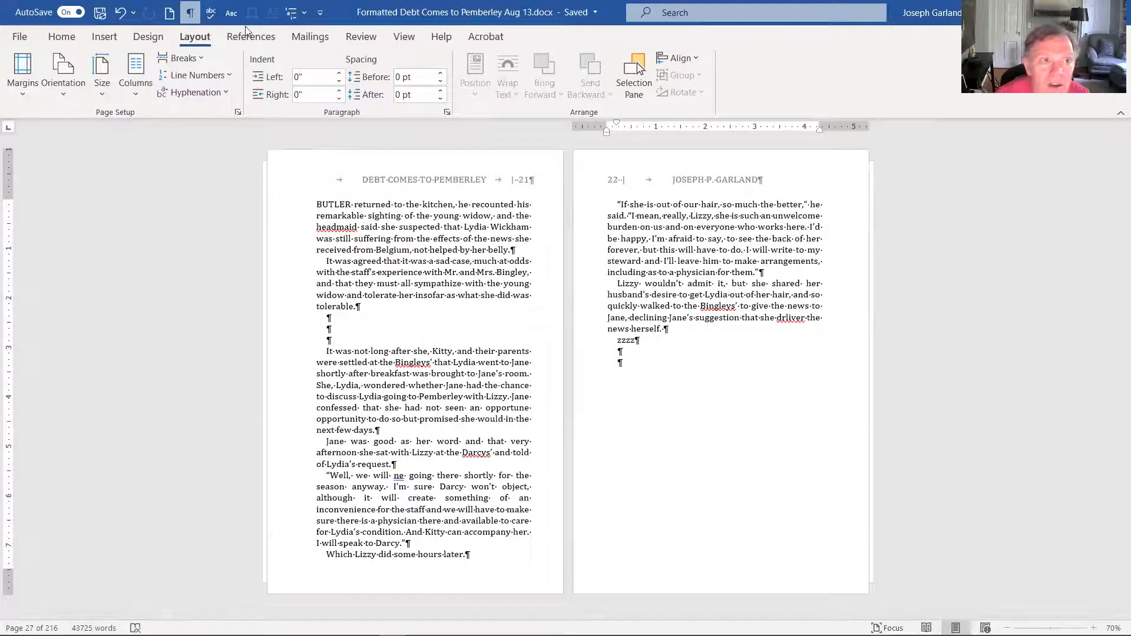
{"action": "left_click", "coordinate": [184, 58]}
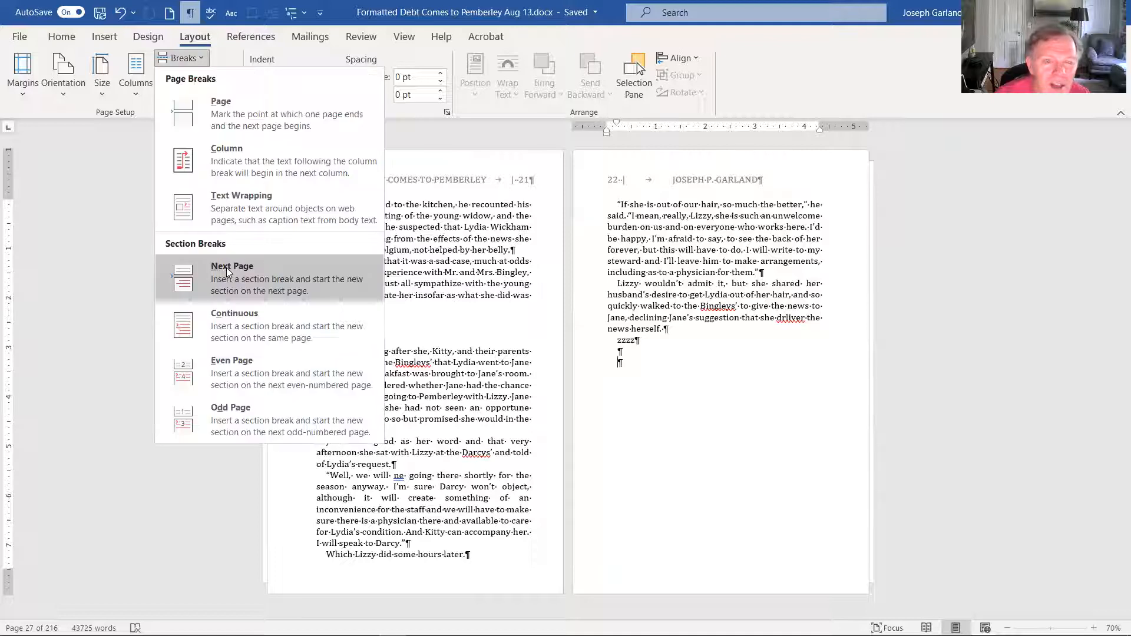
{"action": "left_click", "coordinate": [231, 267]}
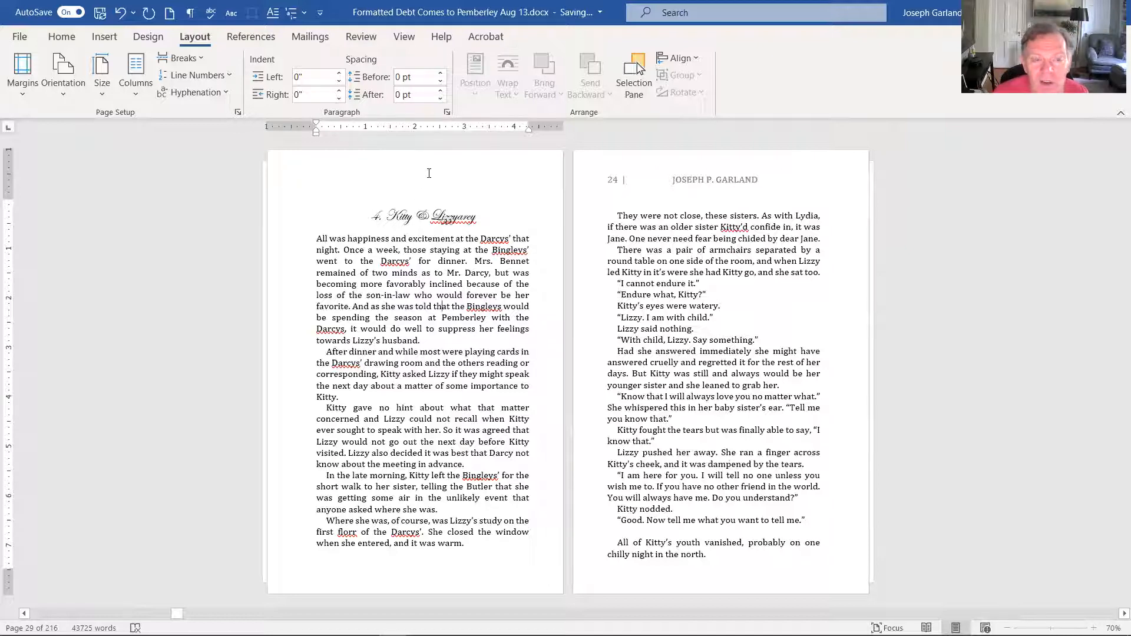
- Type 'AT AN E' into Chapter 4's first-page header and check the page numbering options
{"action": "double_click", "coordinate": [429, 173]}
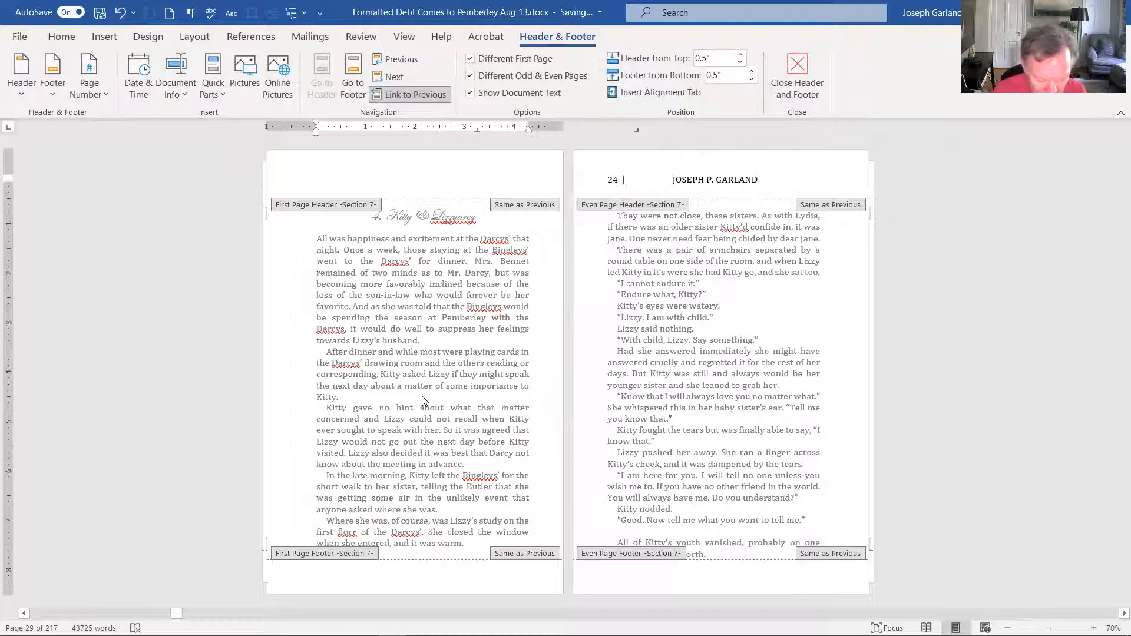
{"action": "type", "text": "AT AN EARILER TIME"}
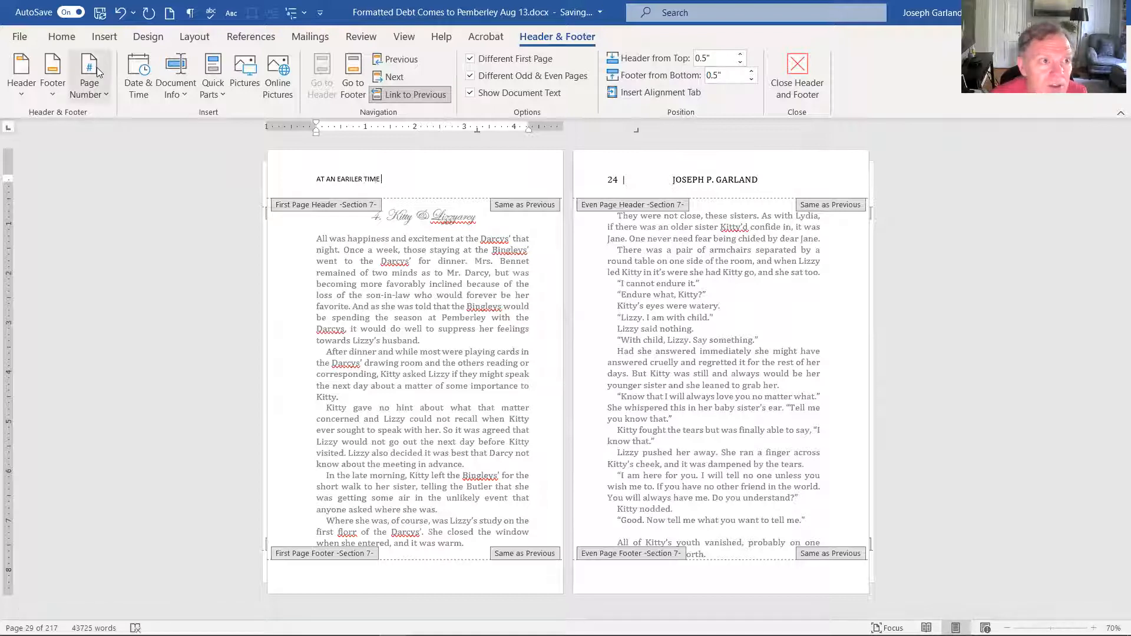
{"action": "left_click", "coordinate": [89, 74]}
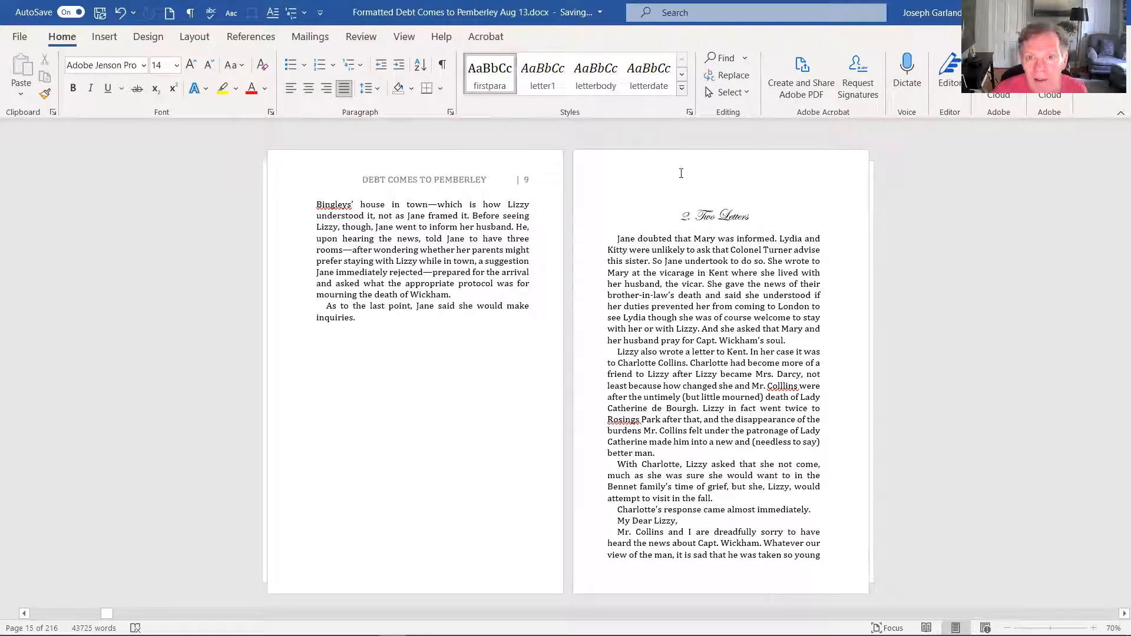
- Set Chapter 1's section page numbering to start at 1 in Format Page Numbers
{"action": "double_click", "coordinate": [425, 180]}
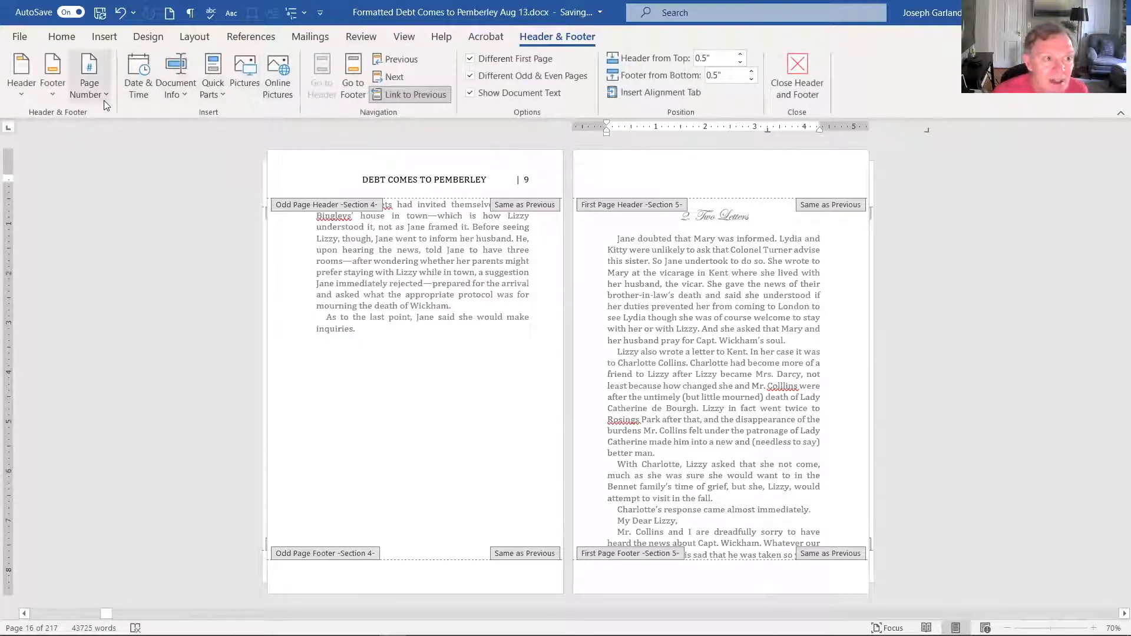
{"action": "left_click", "coordinate": [89, 76]}
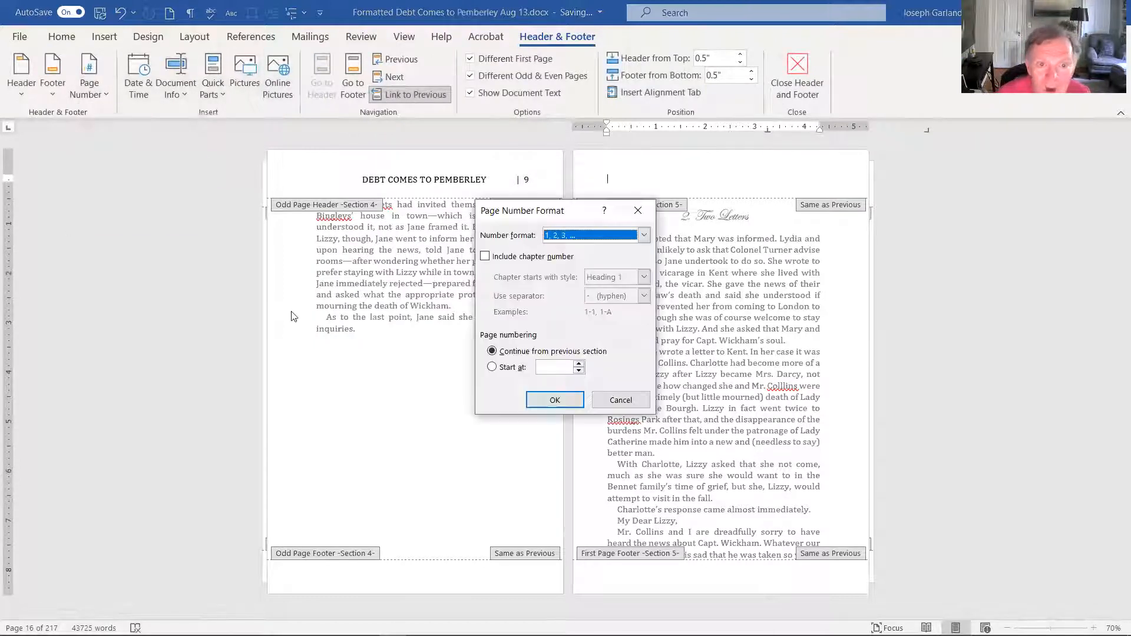
{"action": "mouse_move", "coordinate": [538, 274]}
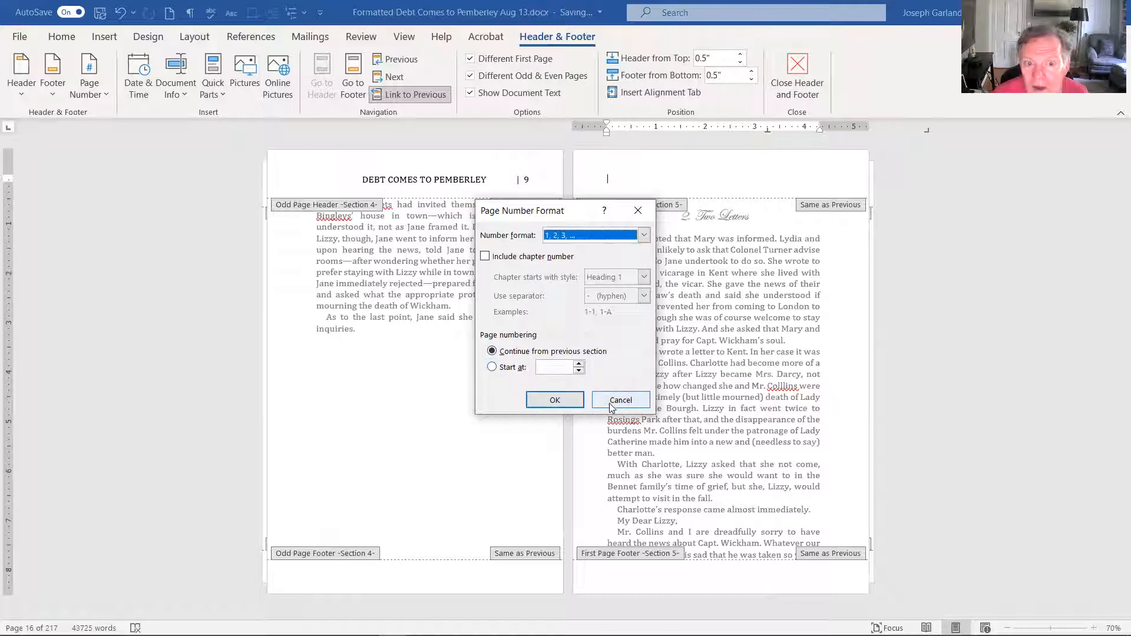
{"action": "left_click", "coordinate": [621, 400]}
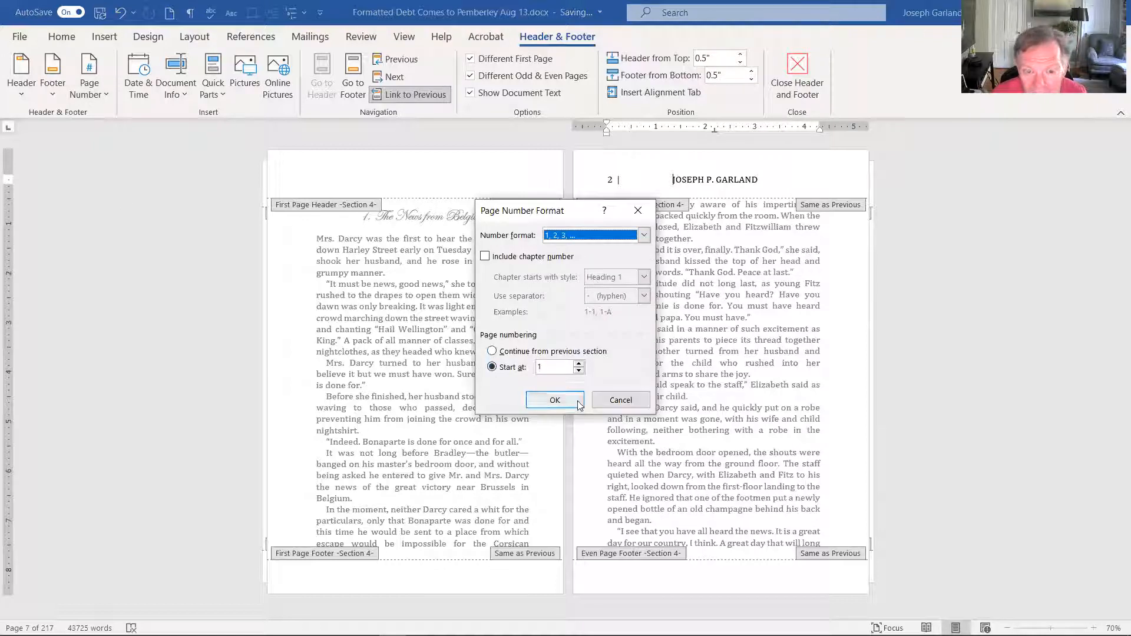
{"action": "left_click", "coordinate": [556, 400]}
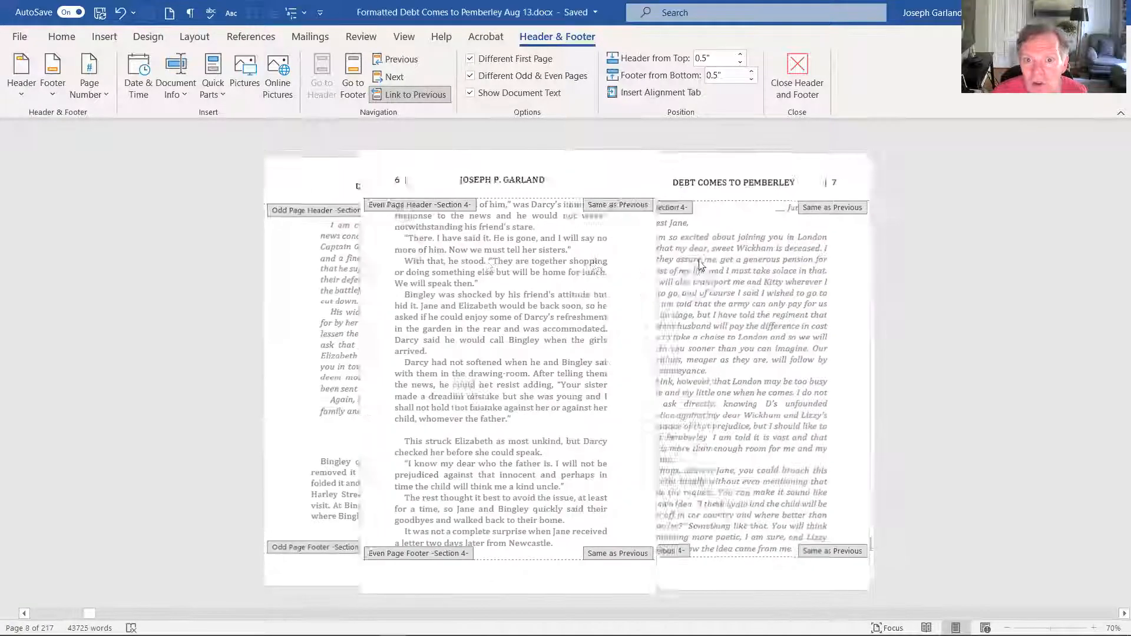
{"action": "scroll", "scroll_direction": "down", "scroll_amount": 3}
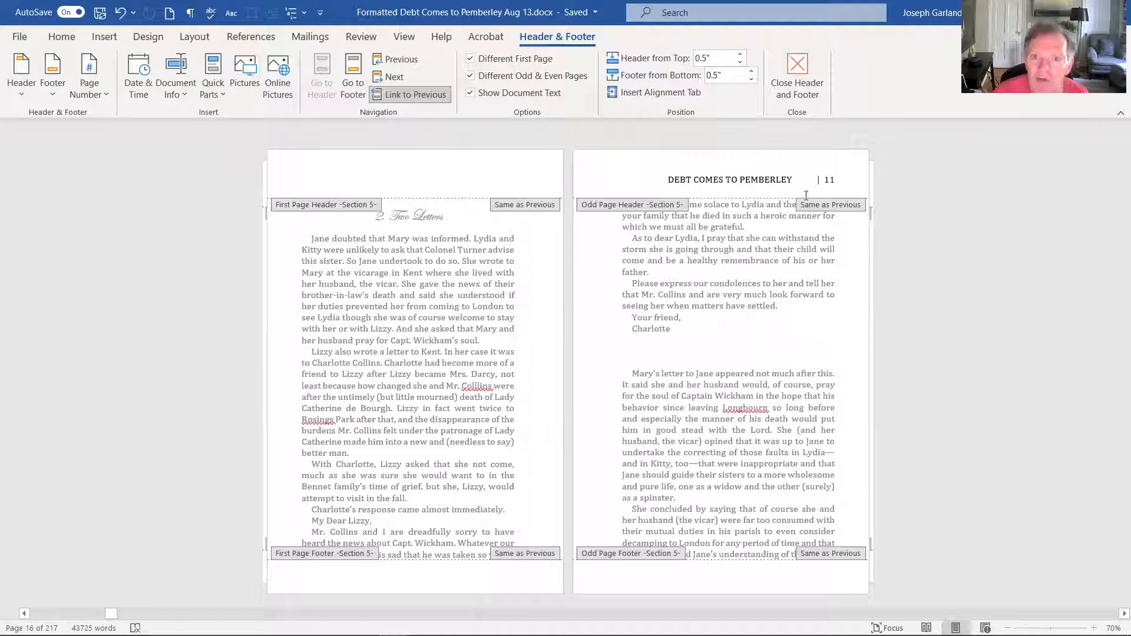
{"action": "scroll", "scroll_direction": "down", "scroll_amount": 3}
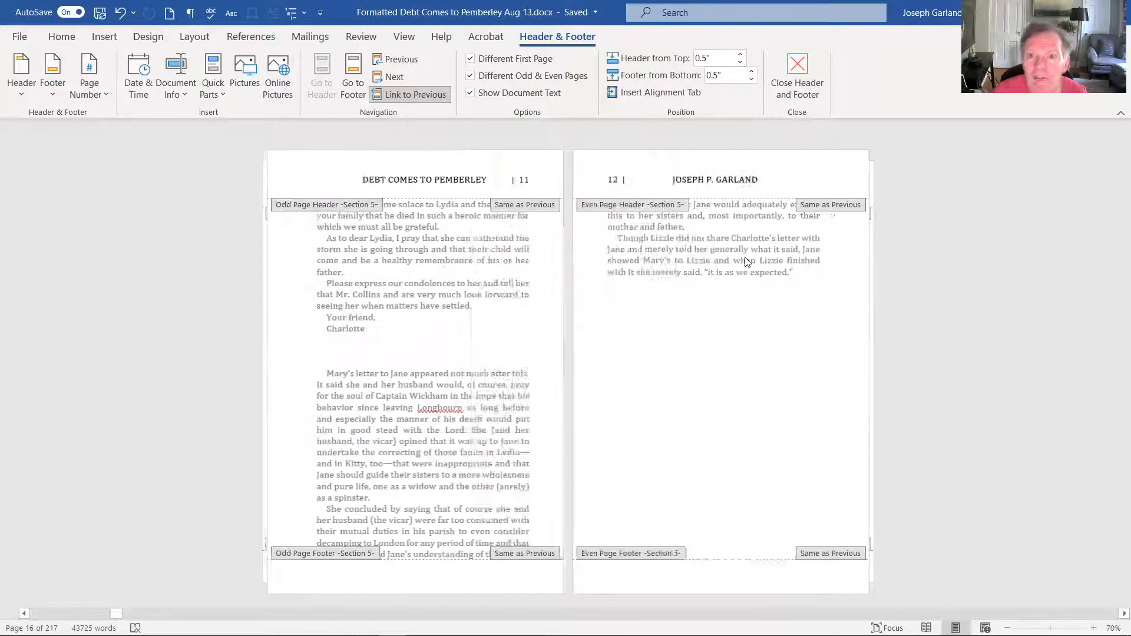
{"action": "scroll", "scroll_direction": "down", "scroll_amount": 3}
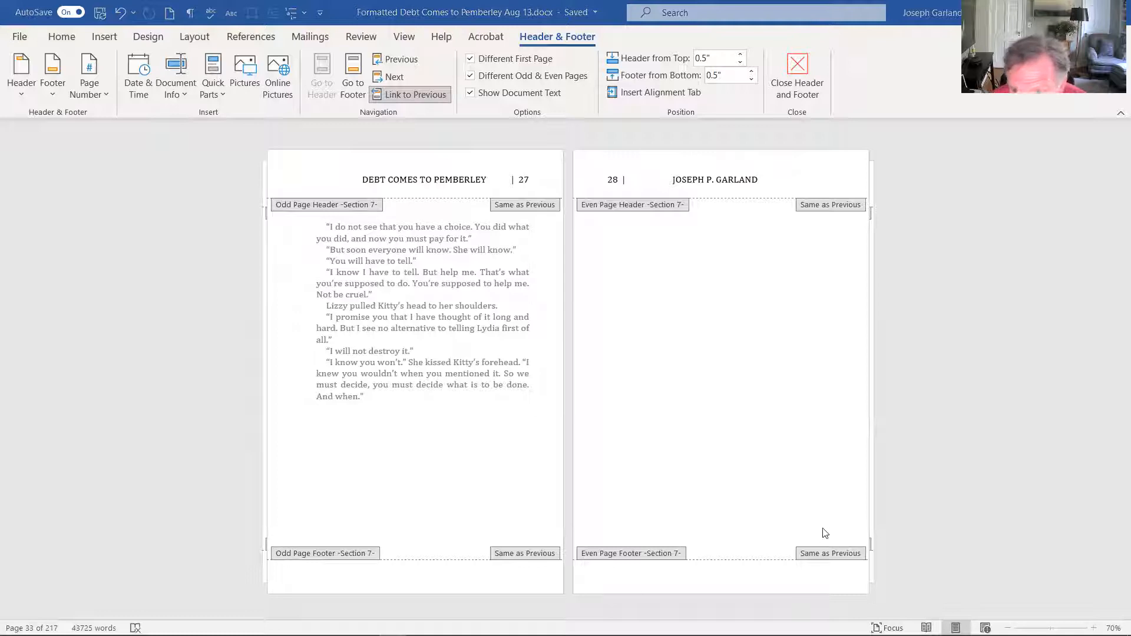
{"action": "mouse_move", "coordinate": [701, 528]}
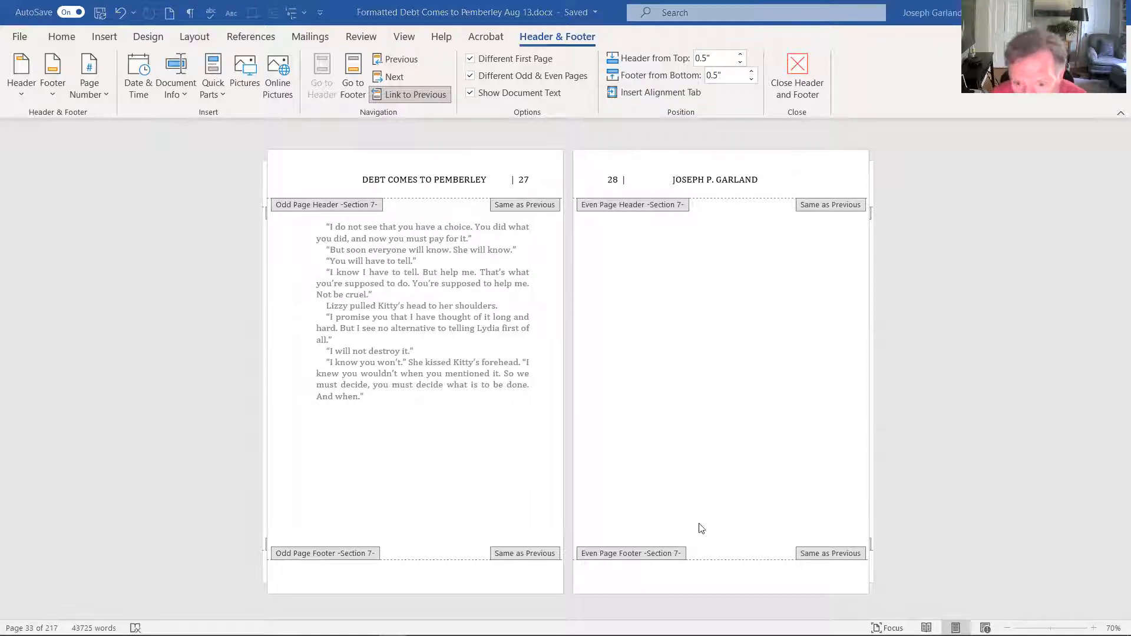
{"action": "mouse_move", "coordinate": [658, 600]}
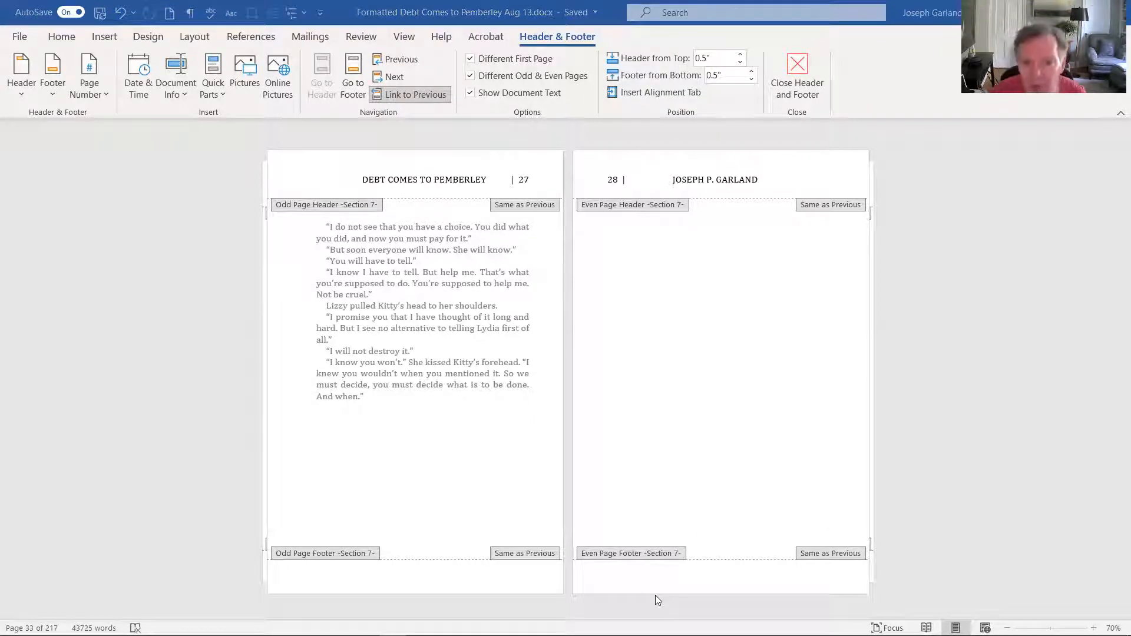